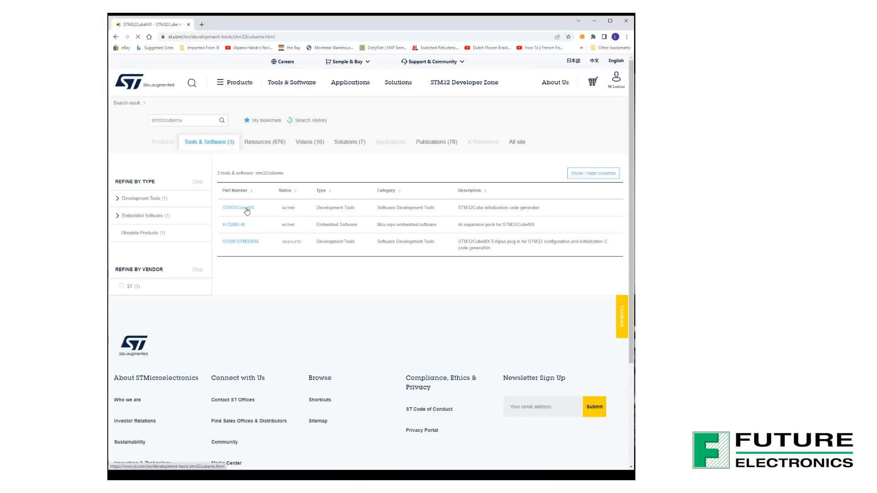
Open the STM32CubeMX product page and list its Windows installer versions under Get Software.
click(237, 207)
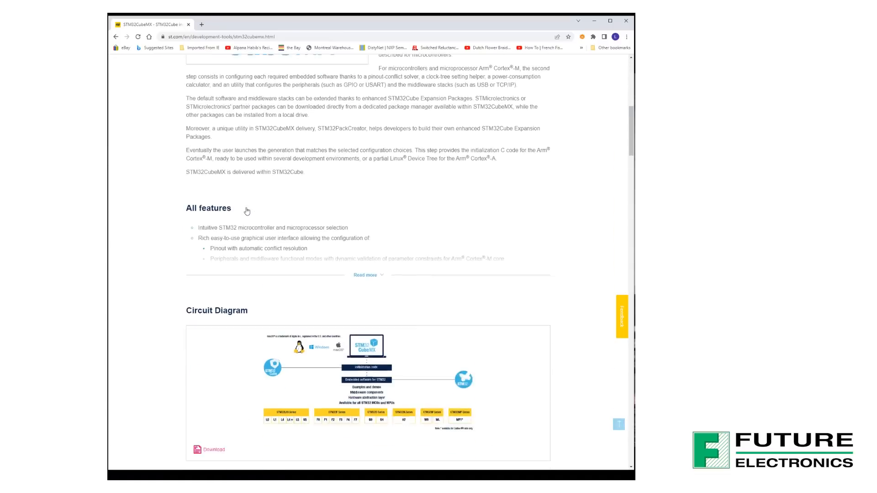
scroll(down, 3)
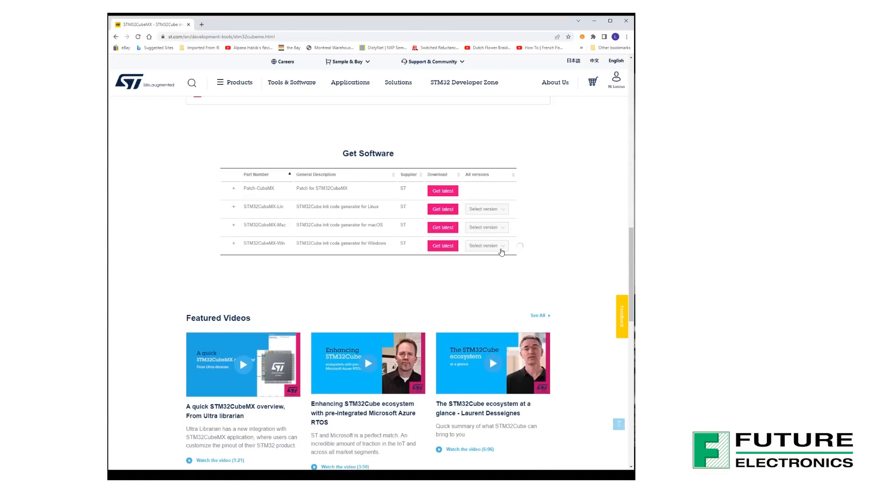
click(484, 246)
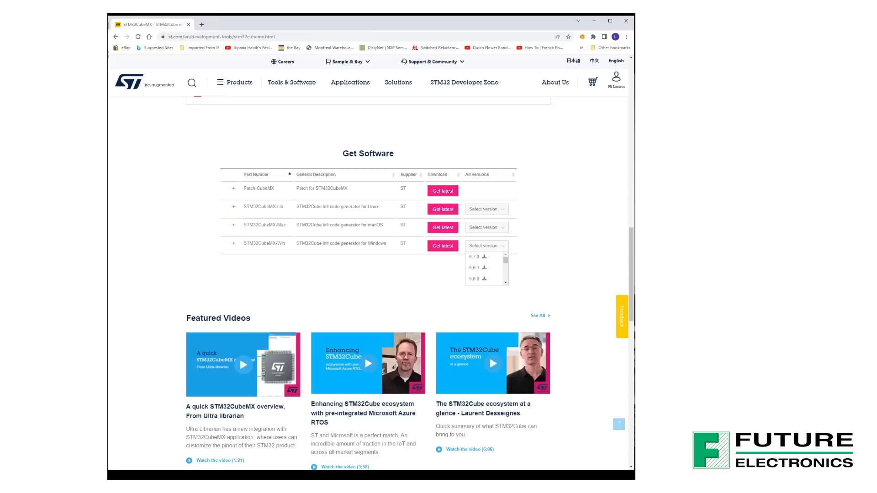
scroll(up, 3)
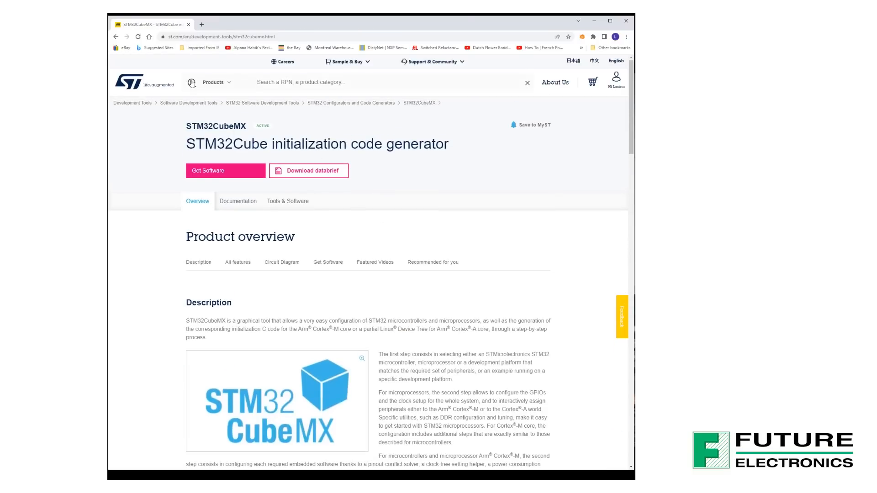
Search st.com for 'stm32cubewb' and open the STM32CubeWB package page.
text(stm32cube)
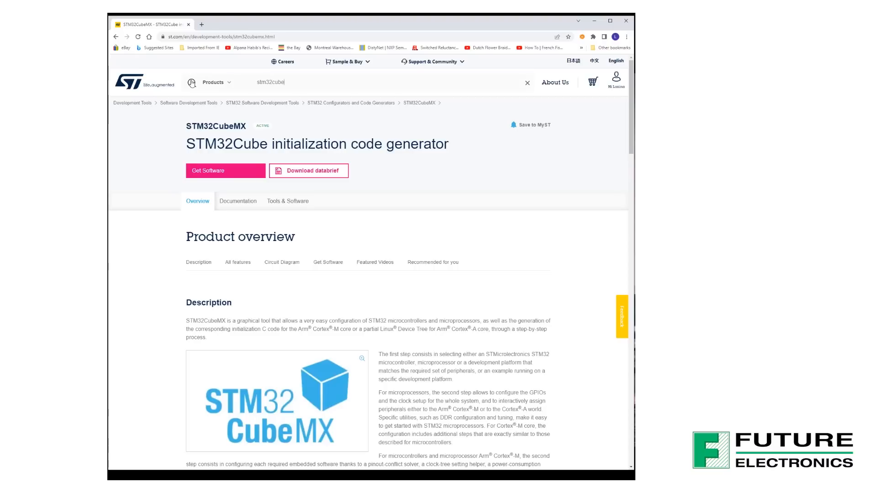
text(wb)
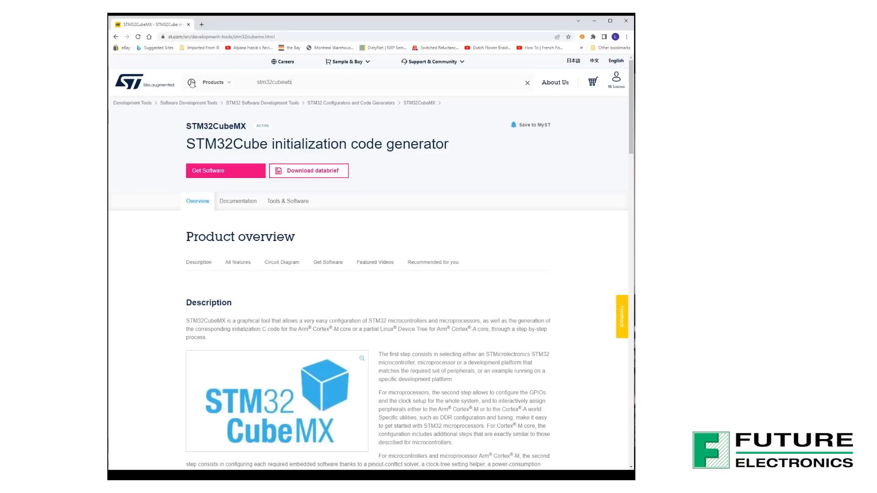
key(Return)
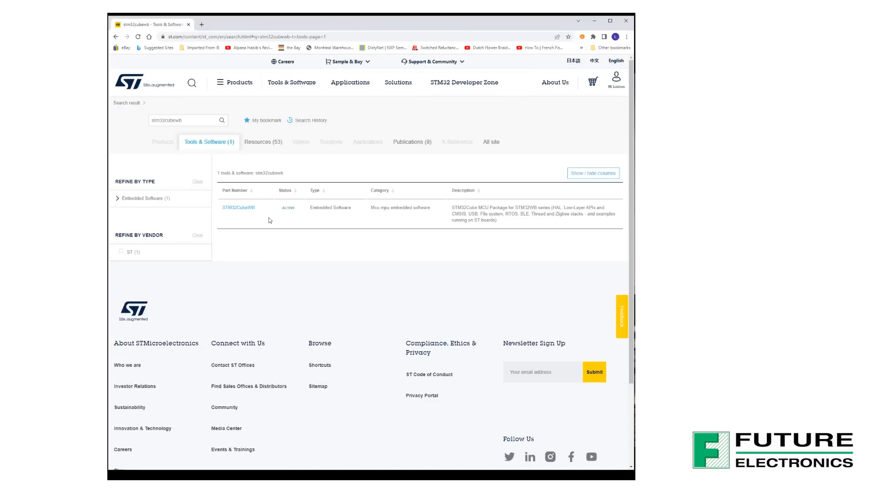
click(238, 207)
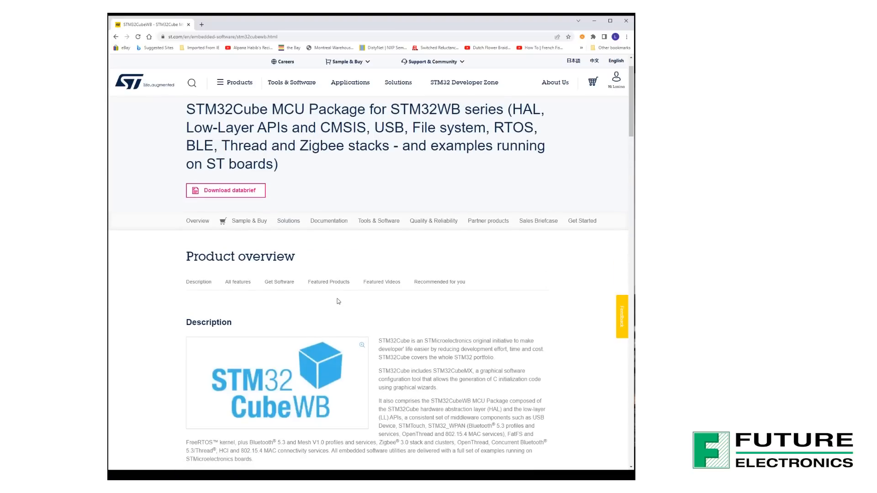
List the available STM32CubeWB package versions under Get Software, then minimise the browser.
scroll(down, 3)
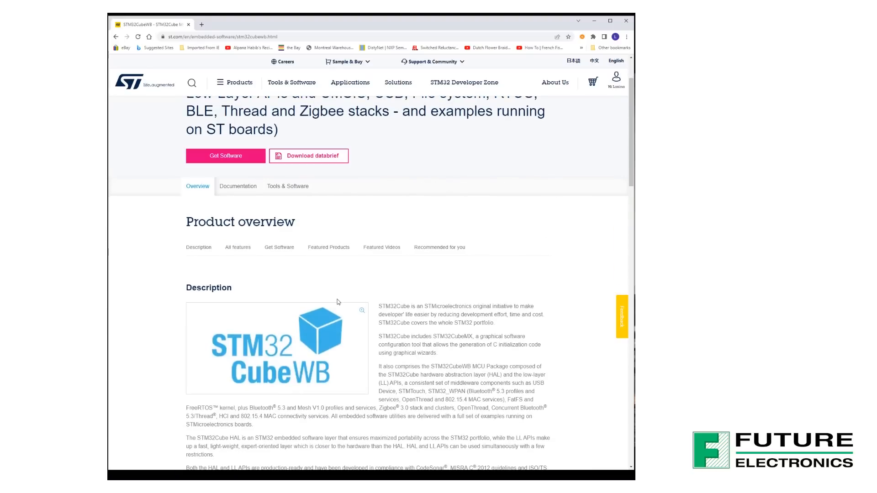
scroll(down, 3)
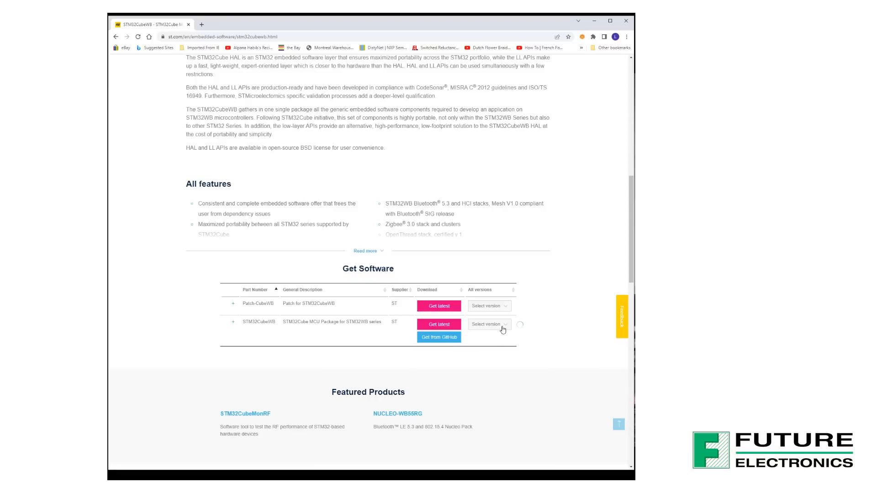
click(488, 324)
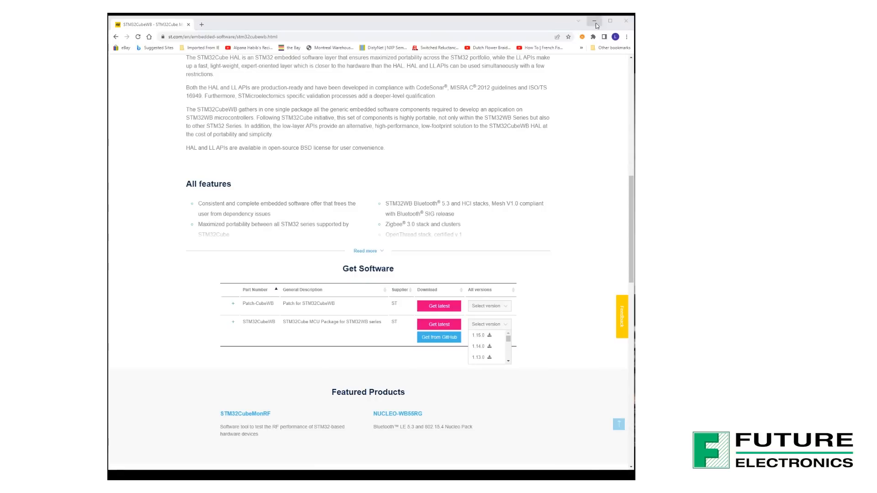
click(594, 21)
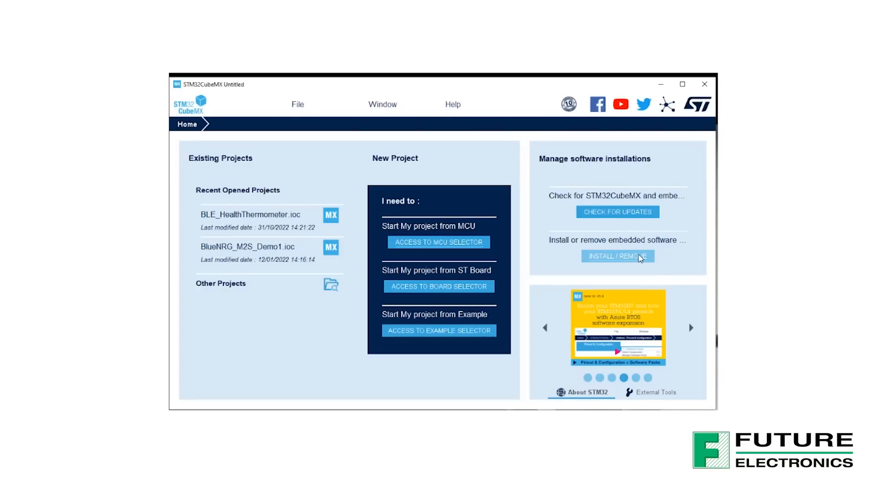
In the embedded software packages manager, expand STM32WB and tick package version 1.13.3 for installation.
click(616, 256)
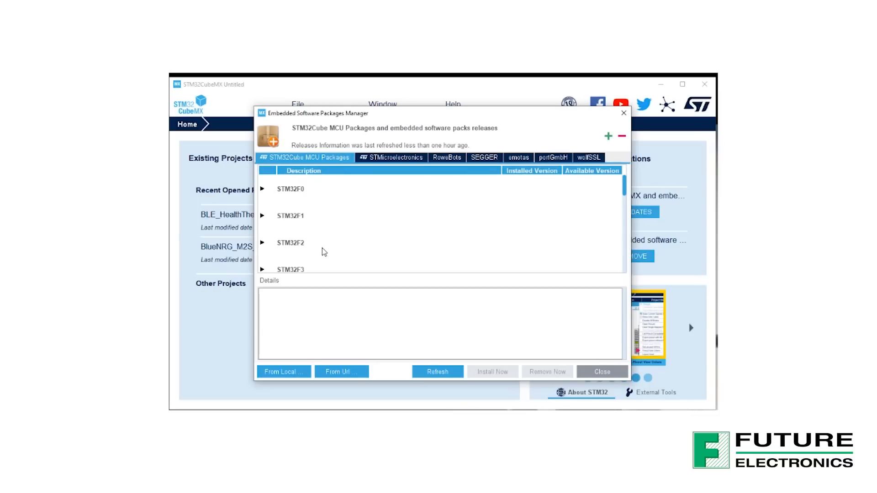
scroll(down, 3)
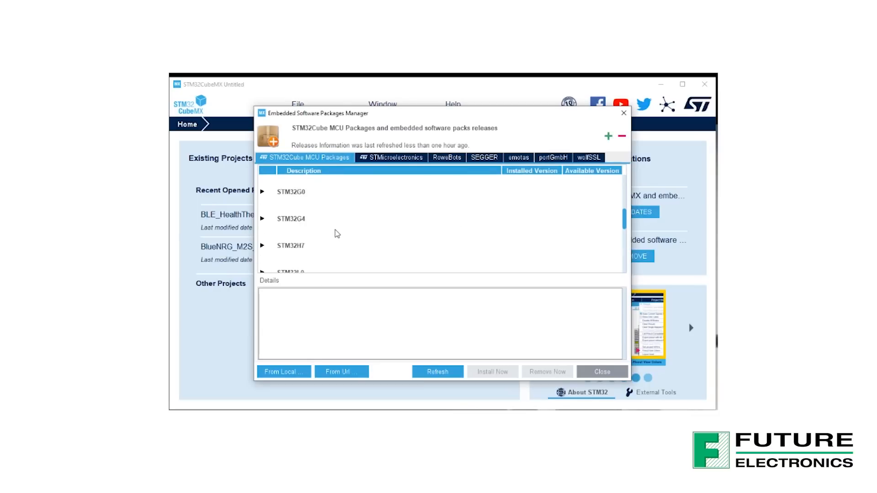
scroll(down, 3)
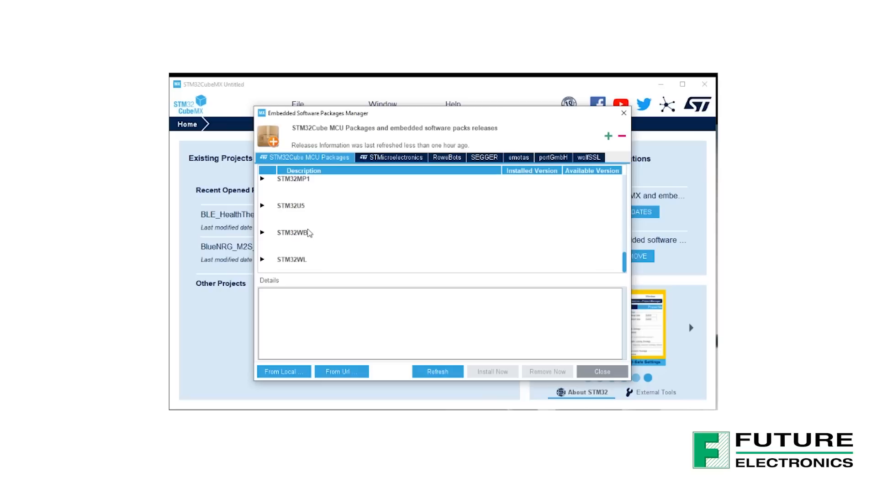
click(262, 233)
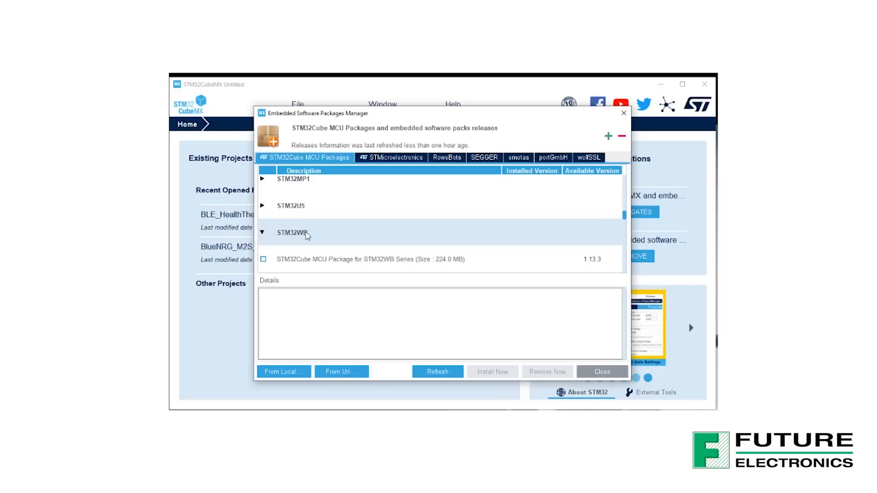
mouse_move(334, 235)
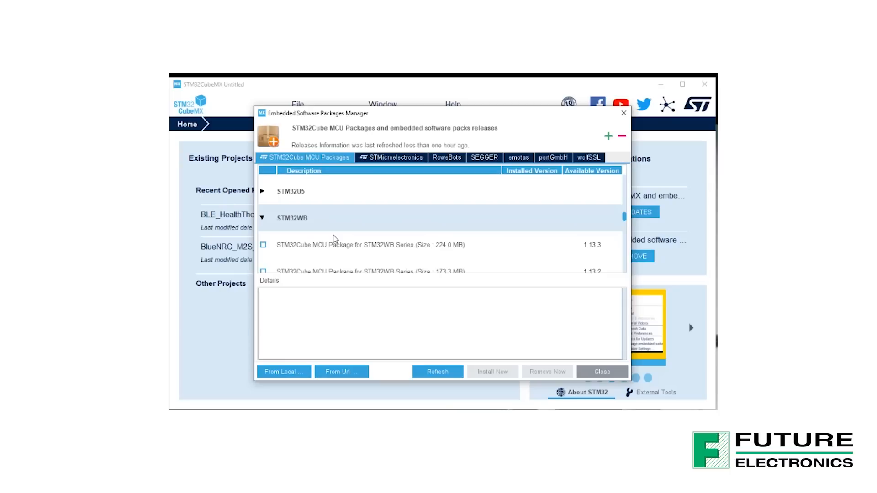
click(263, 246)
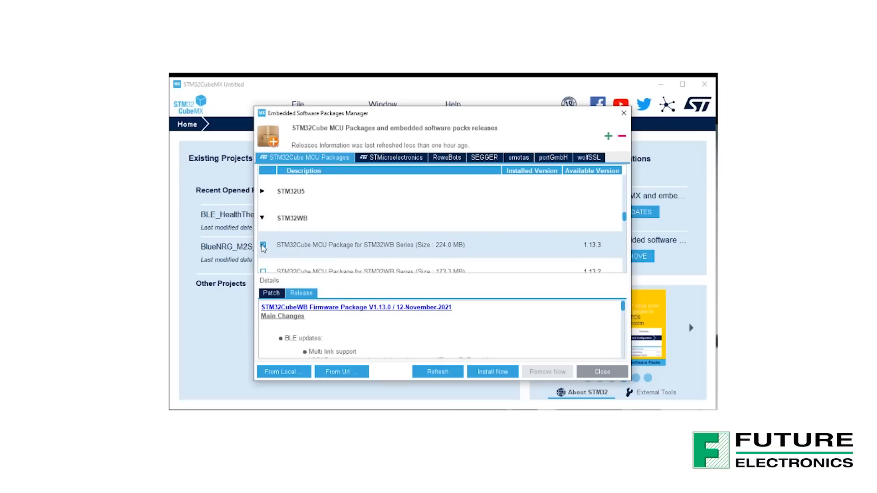
click(493, 372)
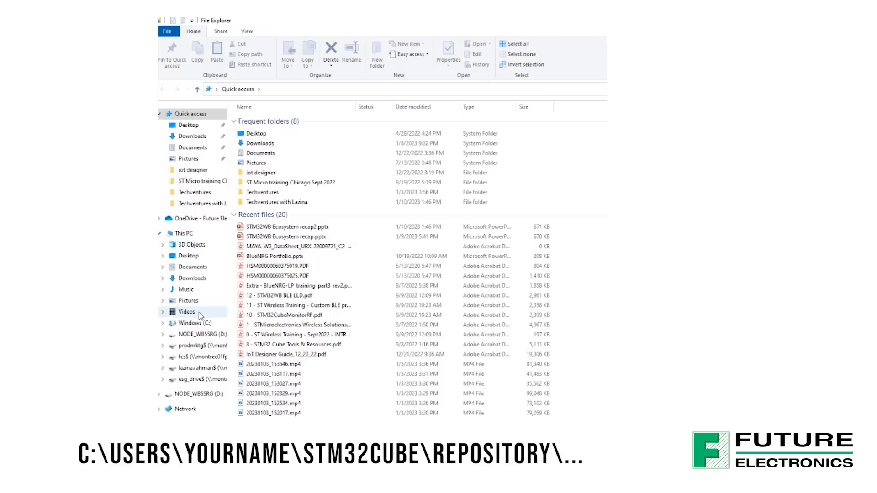
Browse from the C: drive into the user's STM32Cube Repository folder and pick STM32Cube_FW_WB_V1.15.0.
click(190, 323)
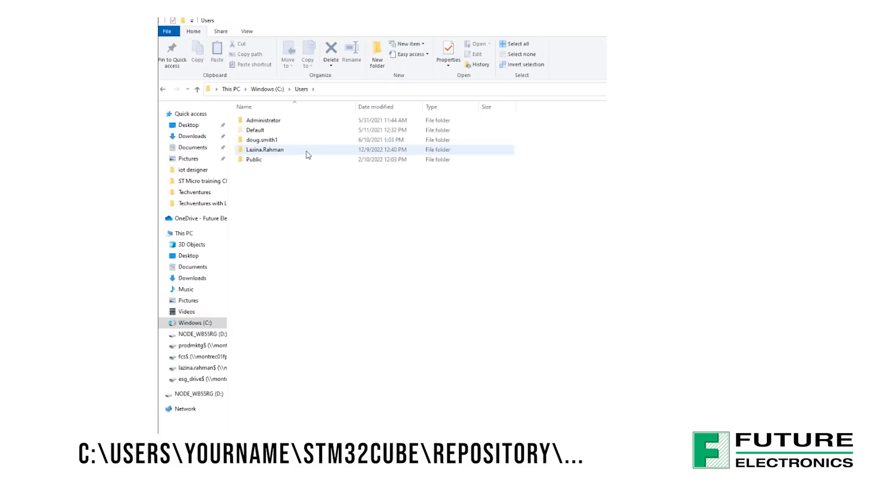
double_click(265, 149)
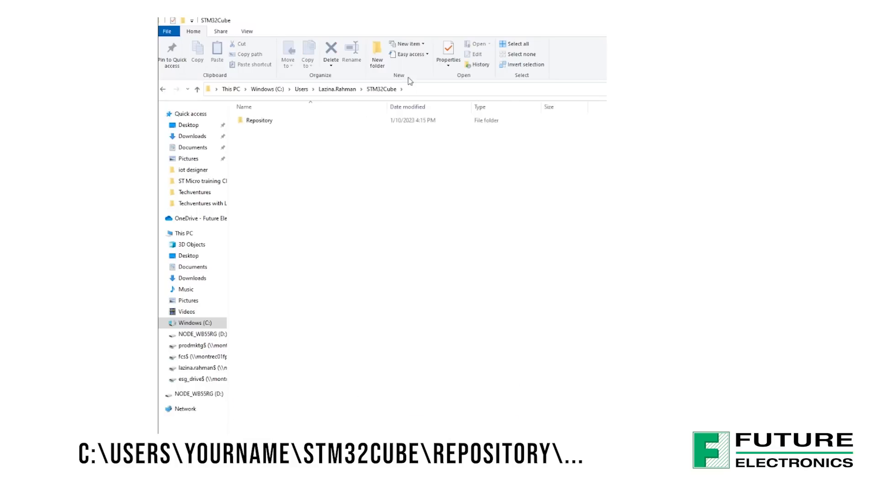
double_click(259, 120)
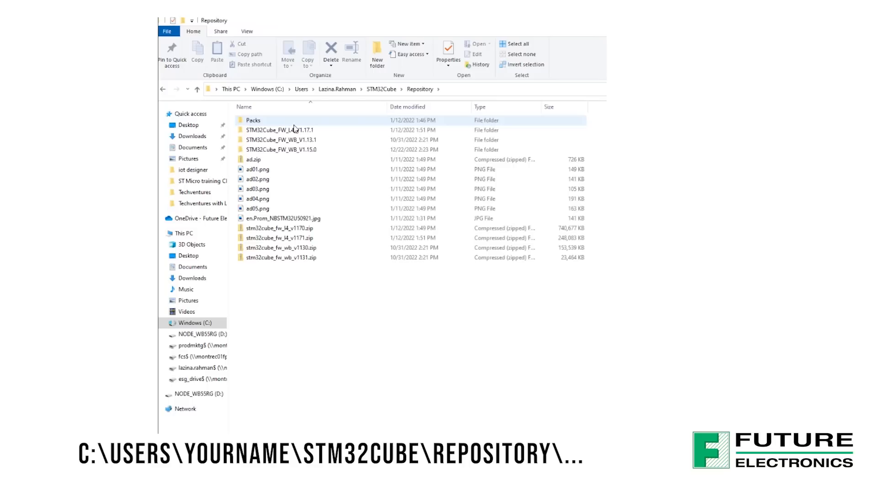
click(279, 130)
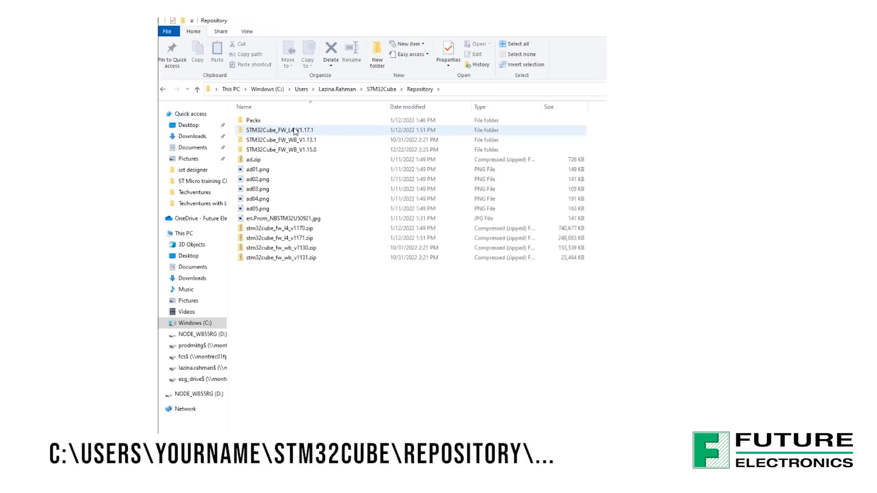
click(280, 149)
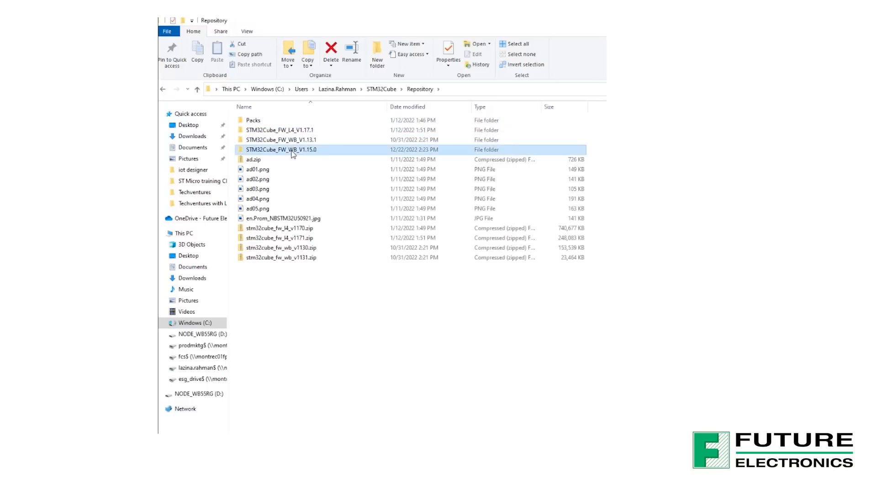
Enter the STM32Cube_FW_WB_V1.15.0 folder, look into Drivers, then go back up.
double_click(279, 149)
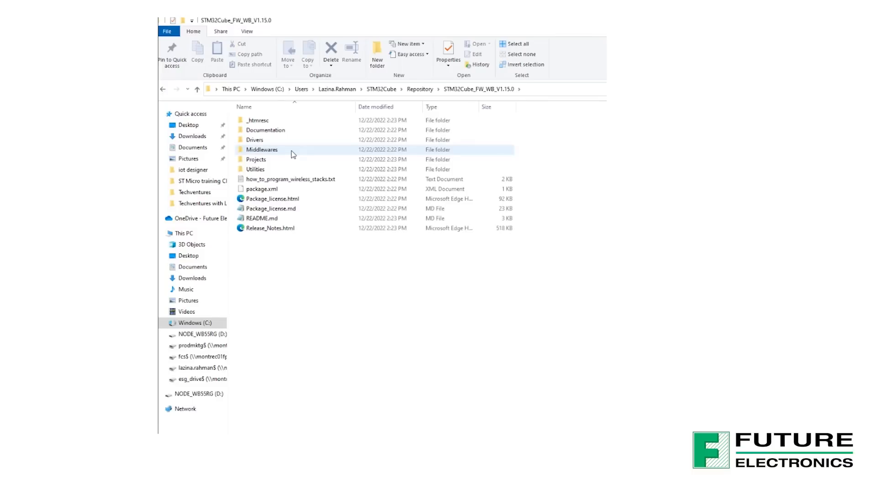
mouse_move(296, 155)
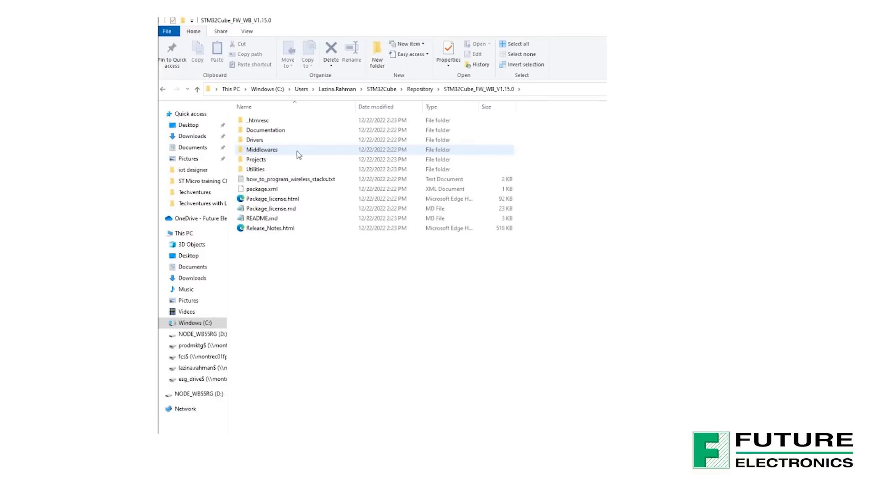
double_click(255, 140)
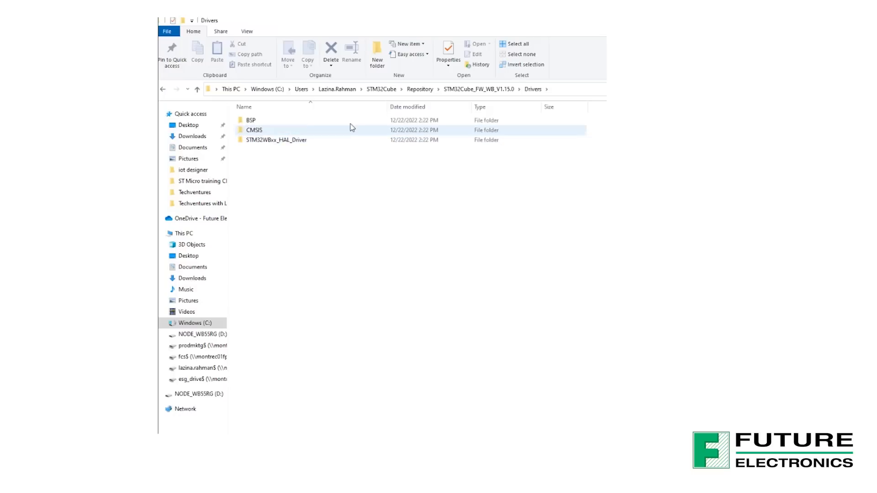
mouse_move(350, 130)
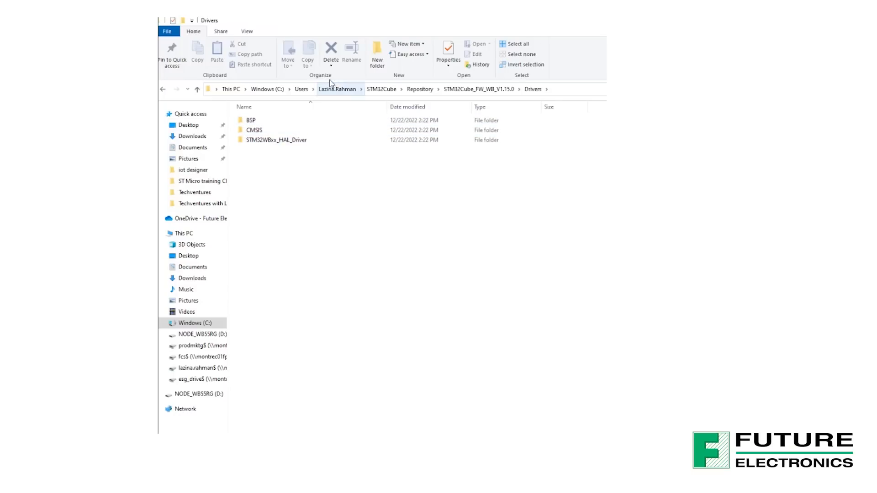
click(478, 89)
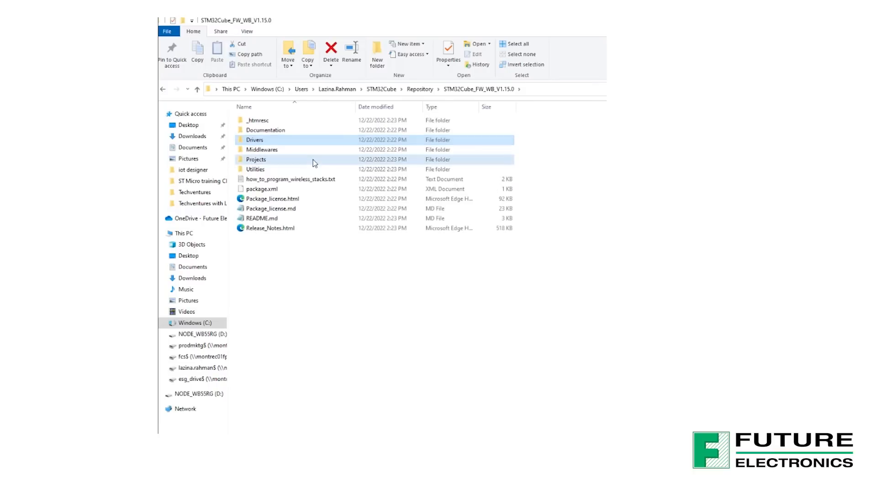
Open Projects, then P-NUCLEO-WB55.Nucleo, then its Applications folder.
double_click(256, 159)
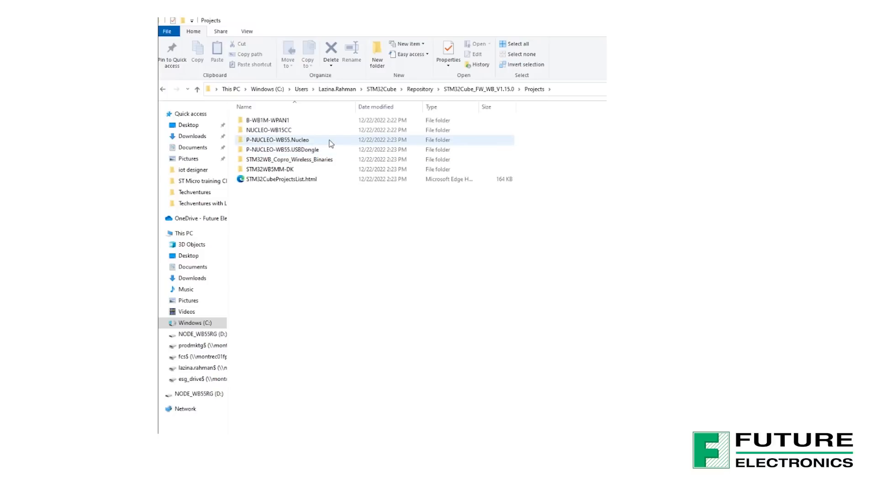
double_click(278, 139)
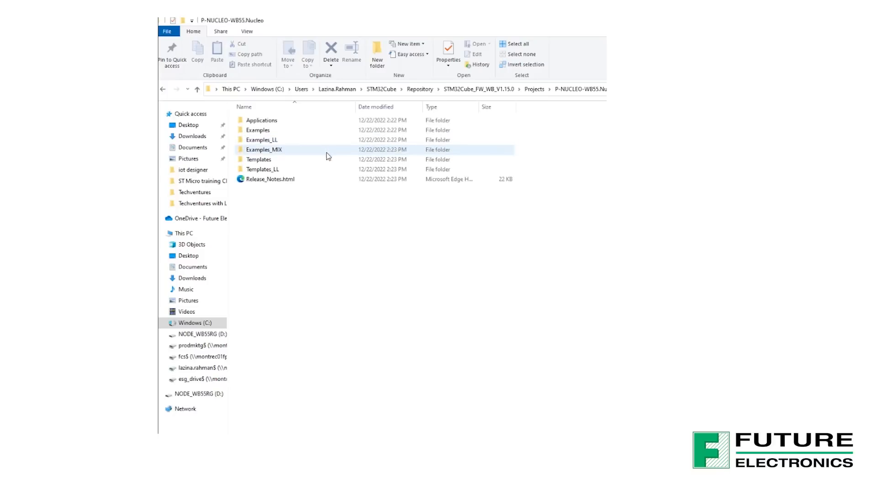
click(260, 120)
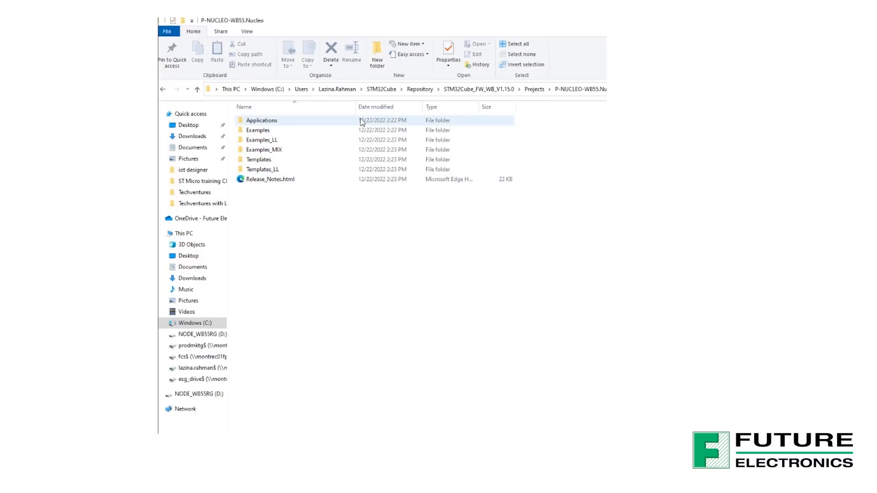
double_click(261, 121)
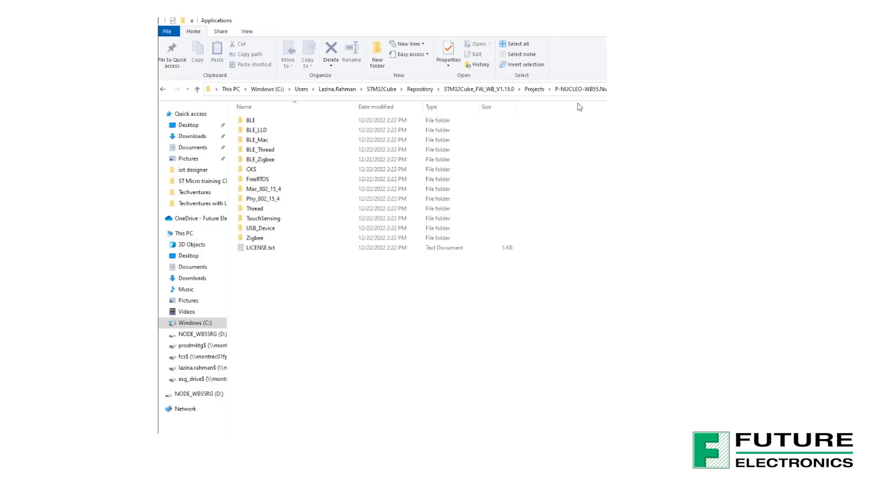
mouse_move(569, 115)
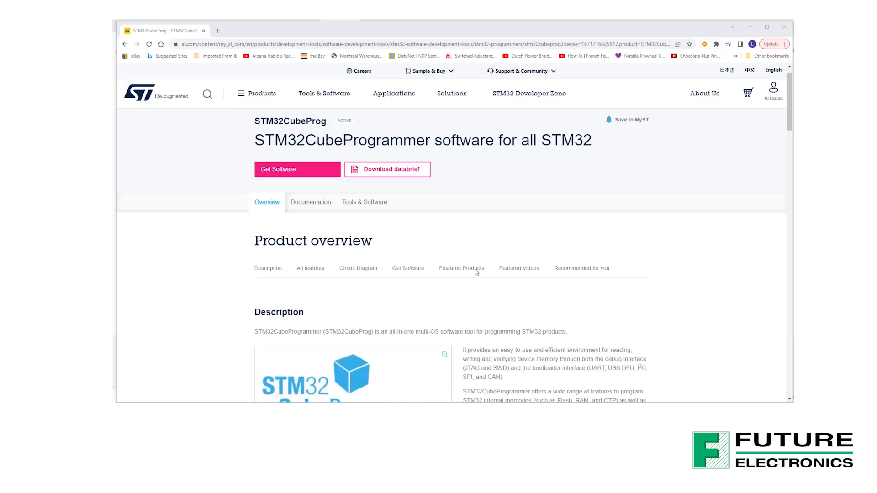
Under Get Software, choose STM32CubePrg-W64 version 2.12.0 and accept the license to download it.
scroll(down, 3)
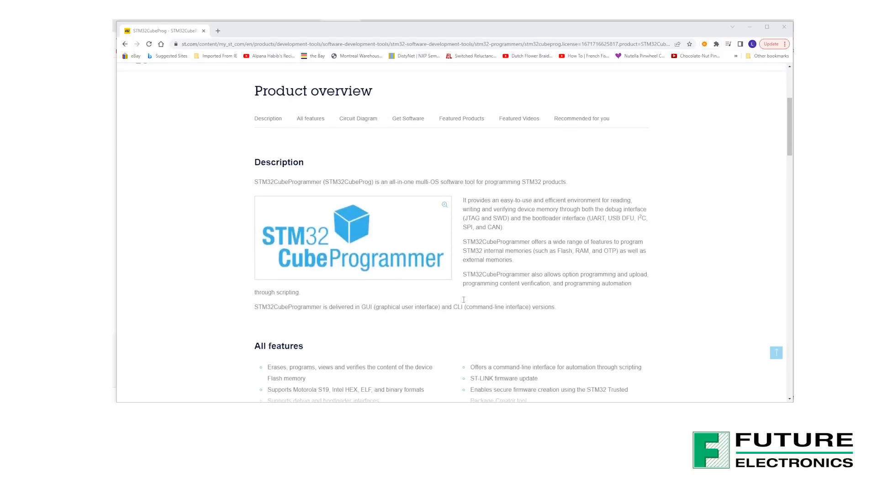
scroll(down, 3)
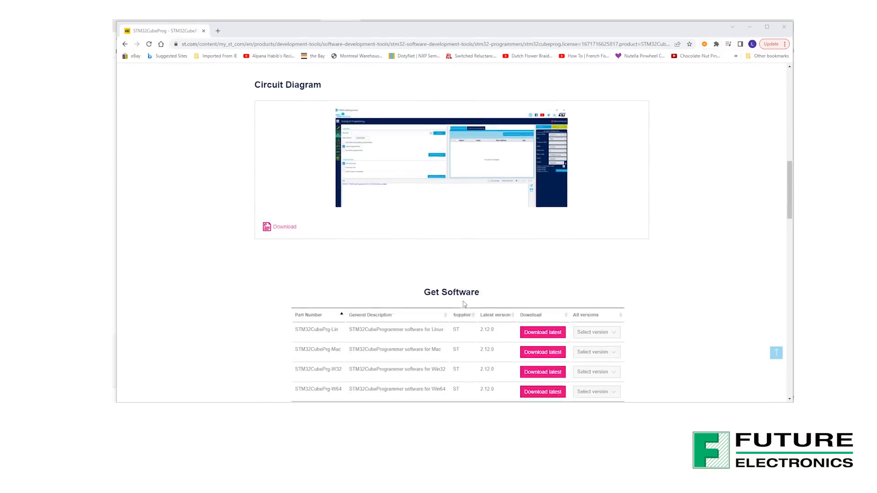
scroll(down, 3)
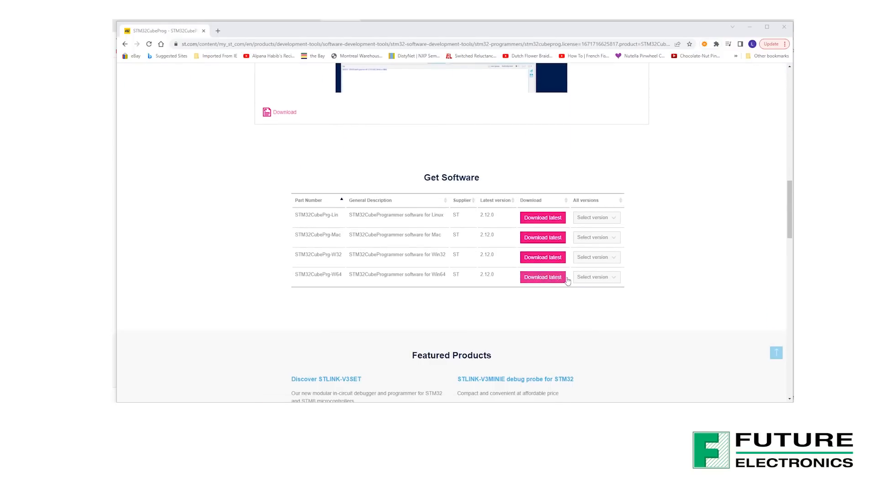
click(596, 277)
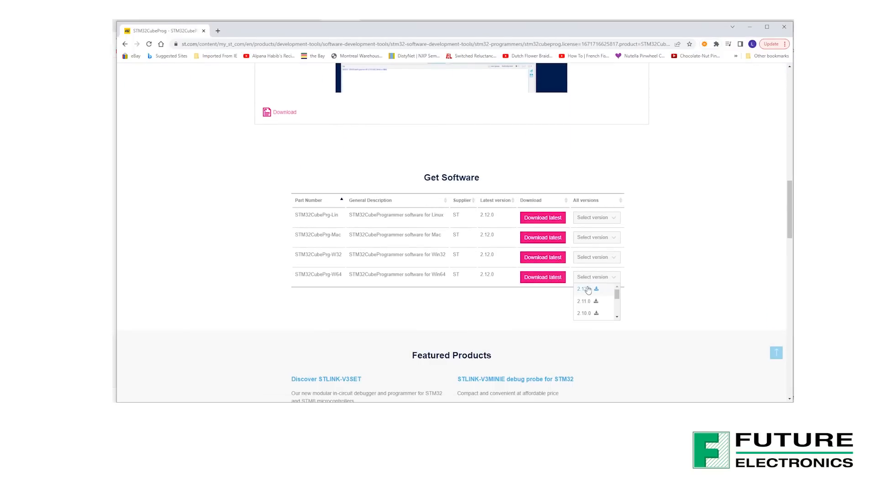
click(583, 289)
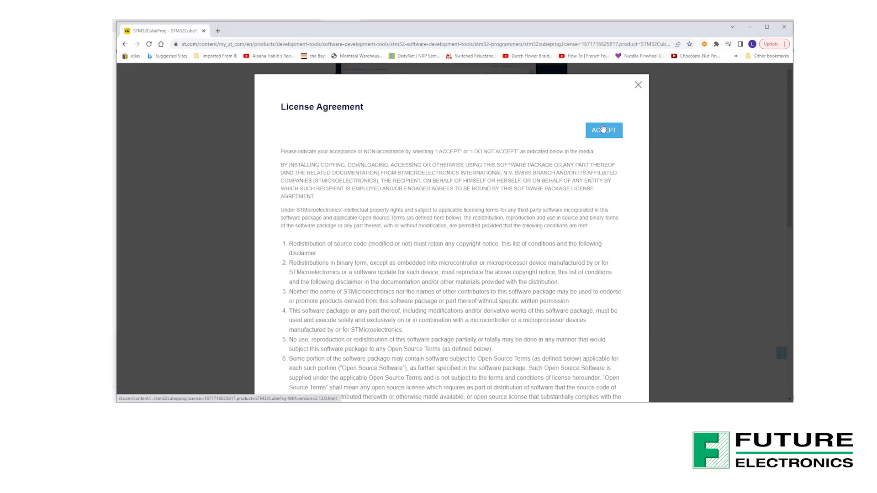
click(604, 130)
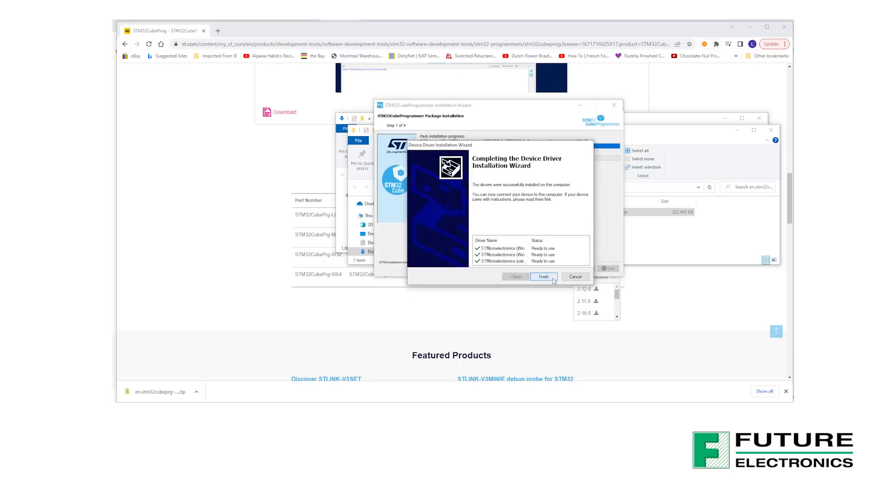
Finish the driver install, then connect to the Nucleo board over ST-LINK and read its memory.
click(542, 277)
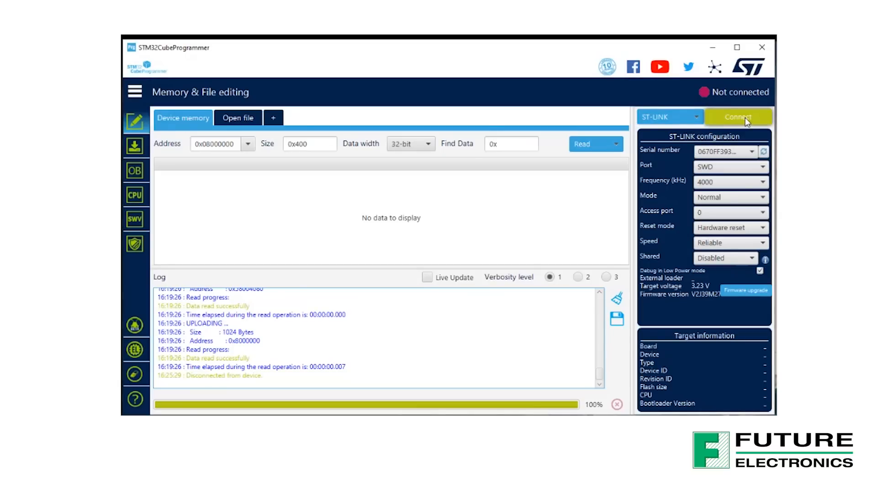
click(737, 116)
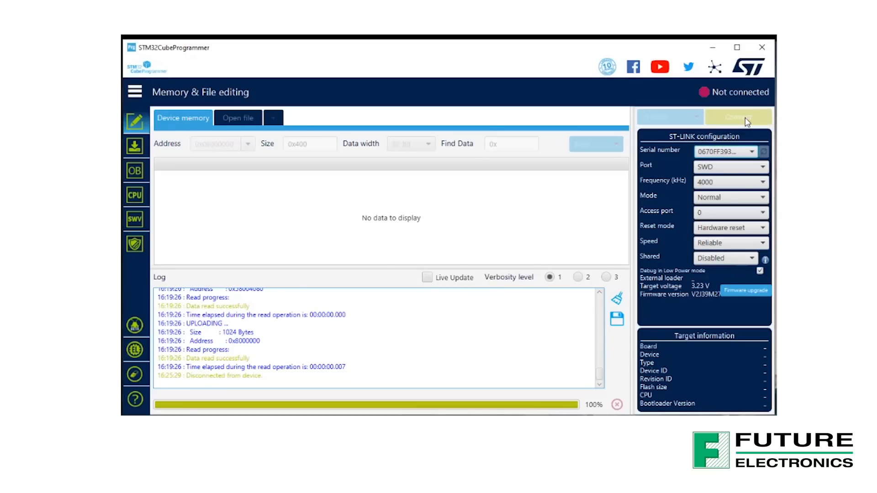
click(737, 117)
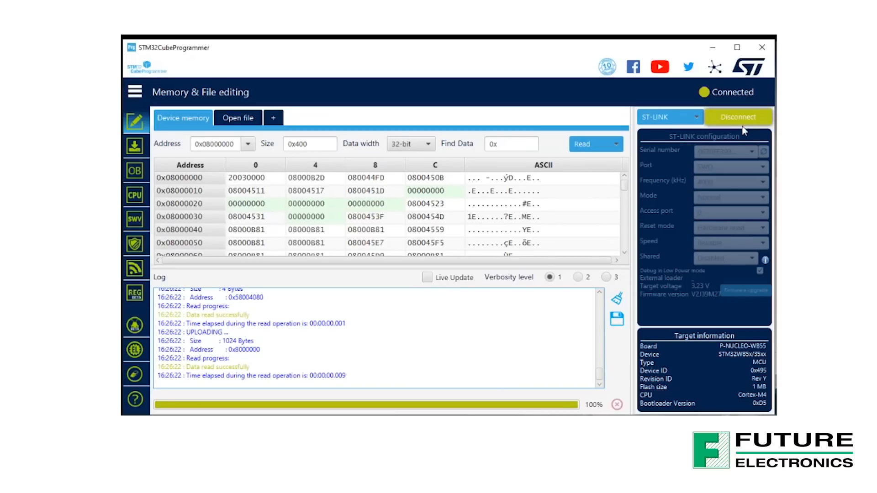
mouse_move(752, 218)
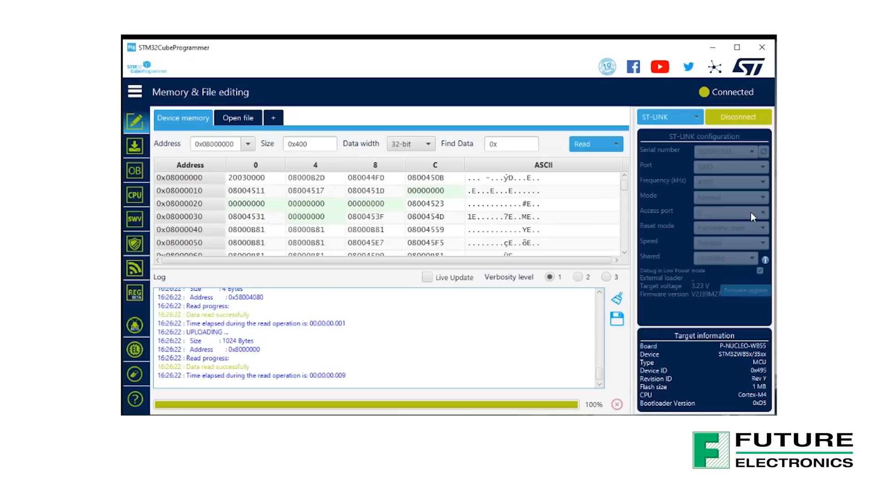
mouse_move(135, 269)
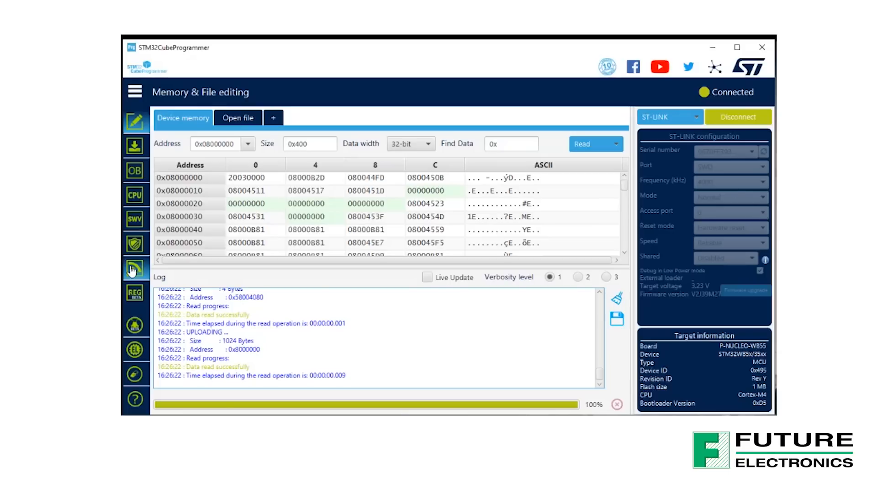
In Firmware Upgrade Services, browse for a firmware file starting from the STM32WB5x copro binaries.
click(135, 267)
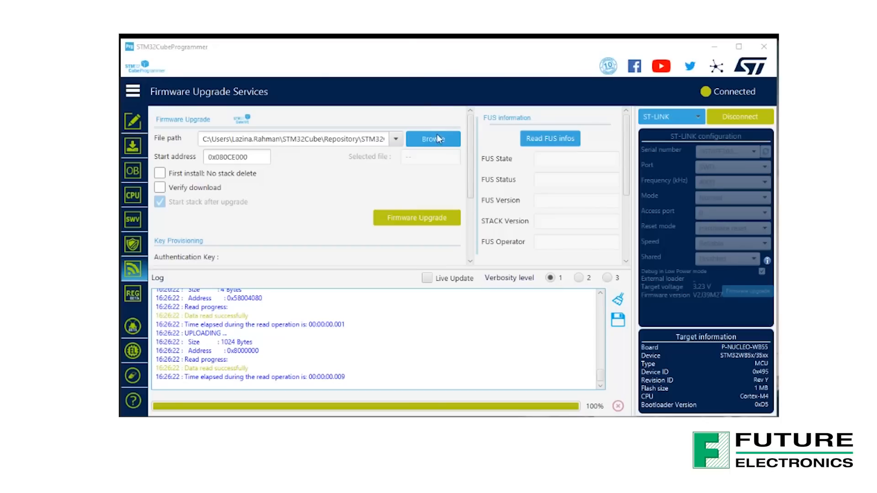
click(433, 139)
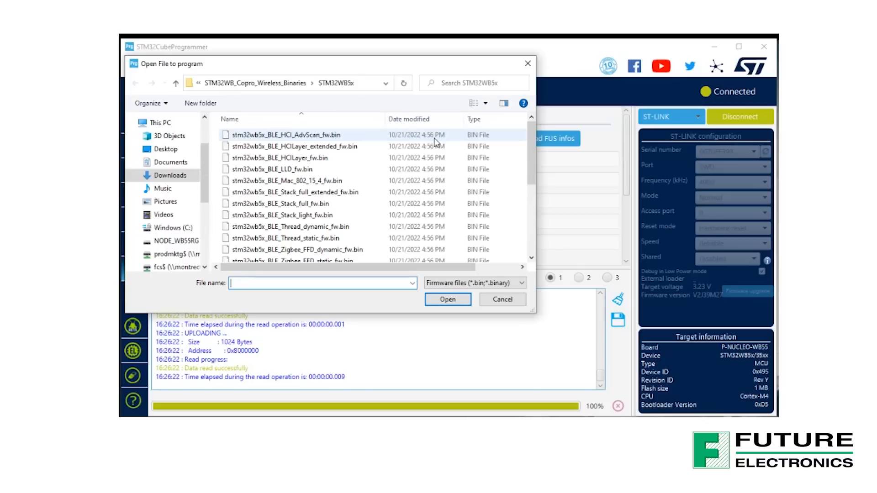
scroll(up, 3)
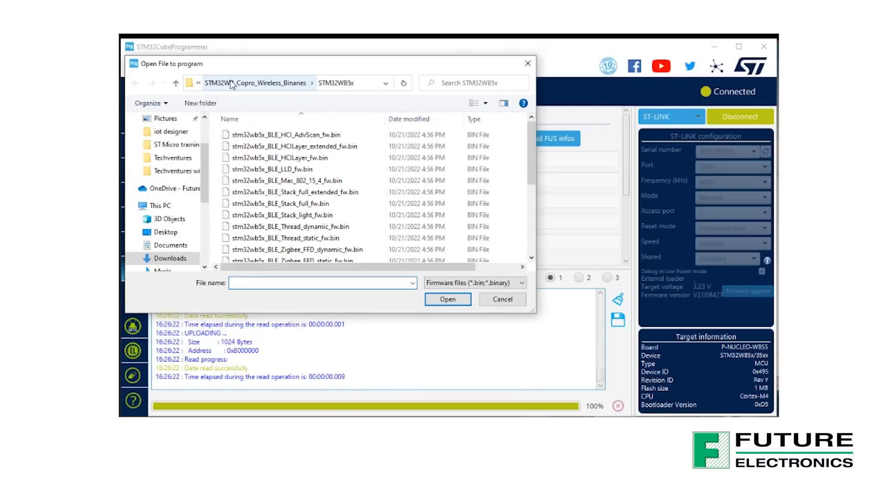
click(286, 135)
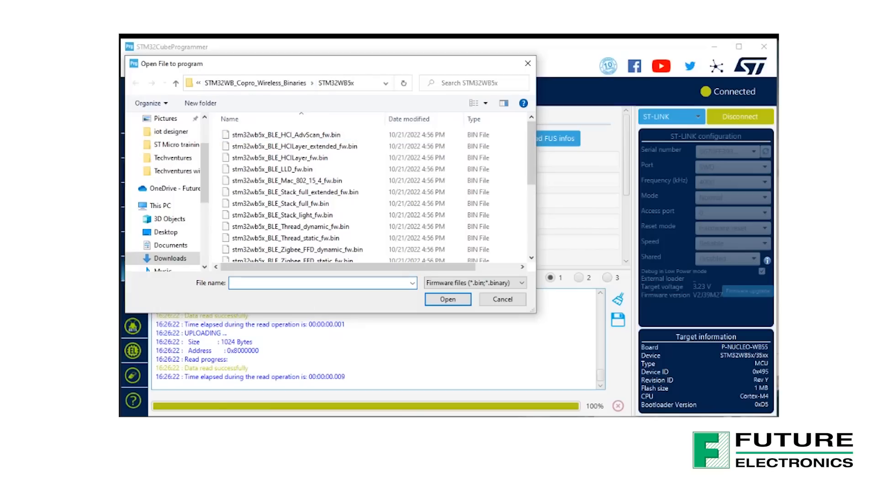
Navigate up to Projects and into STM32WB_Copro_Wireless_Binaries/STM32WB5x.
click(321, 283)
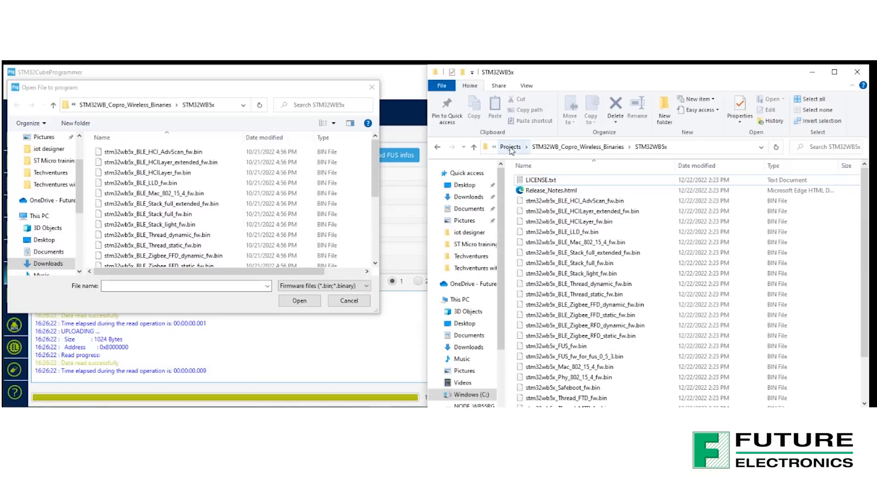
click(511, 146)
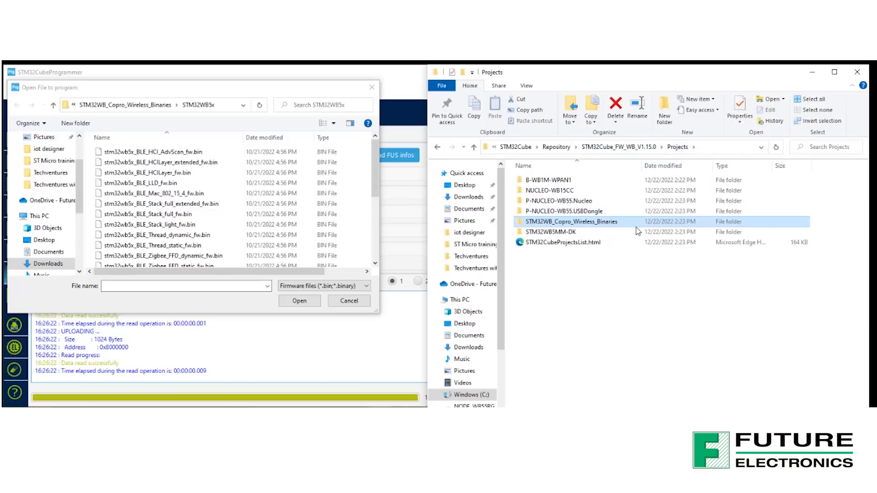
double_click(570, 222)
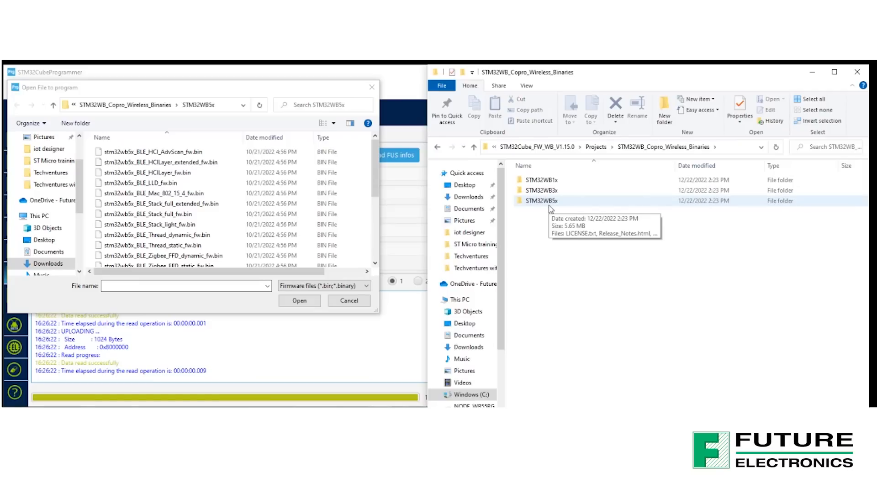
double_click(541, 200)
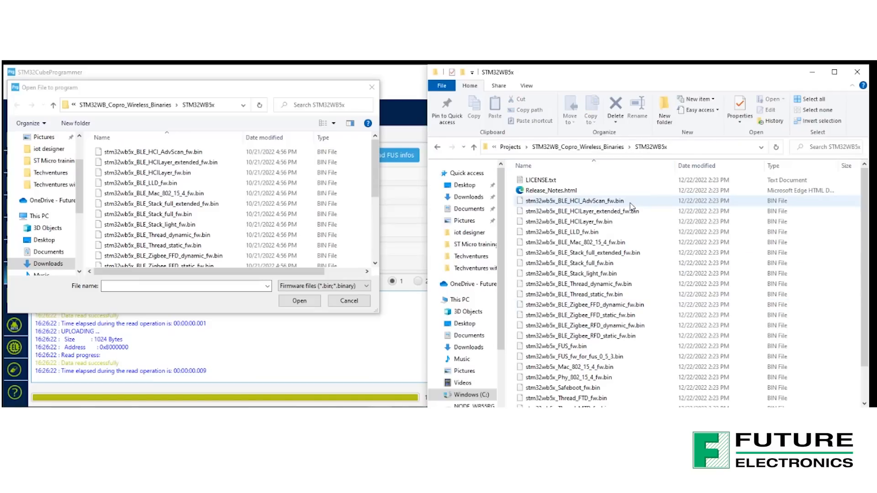
mouse_move(629, 204)
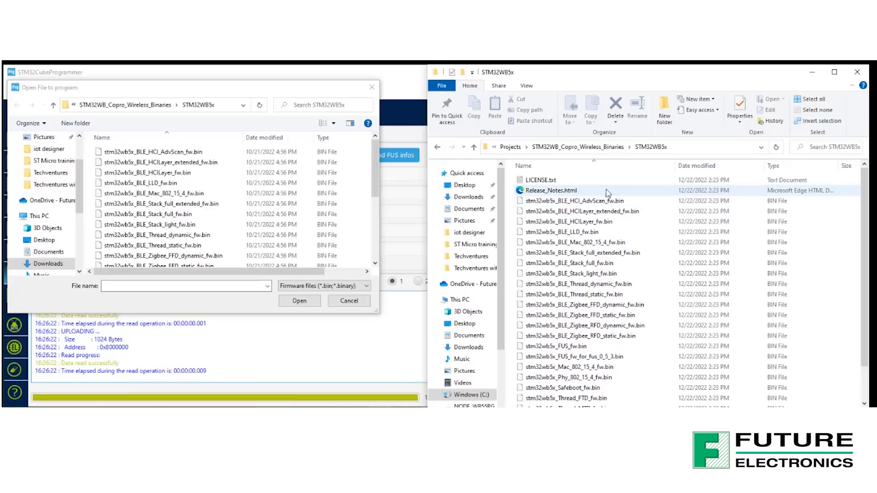
Select stm32wb5x_BLE_Stack_full_fw.bin as the file to program.
click(163, 162)
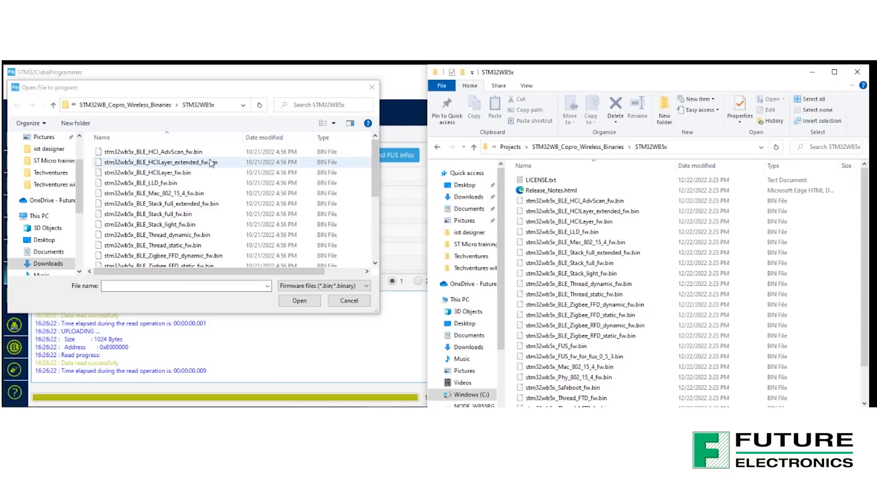
mouse_move(236, 171)
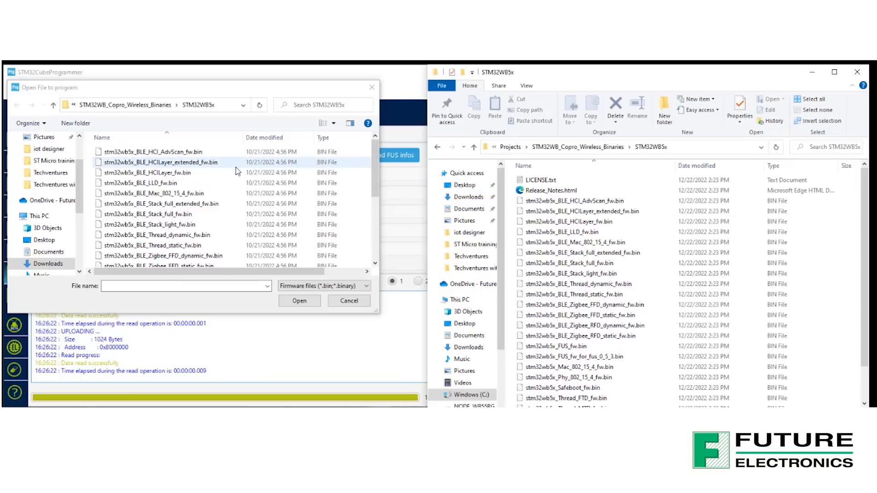
click(158, 173)
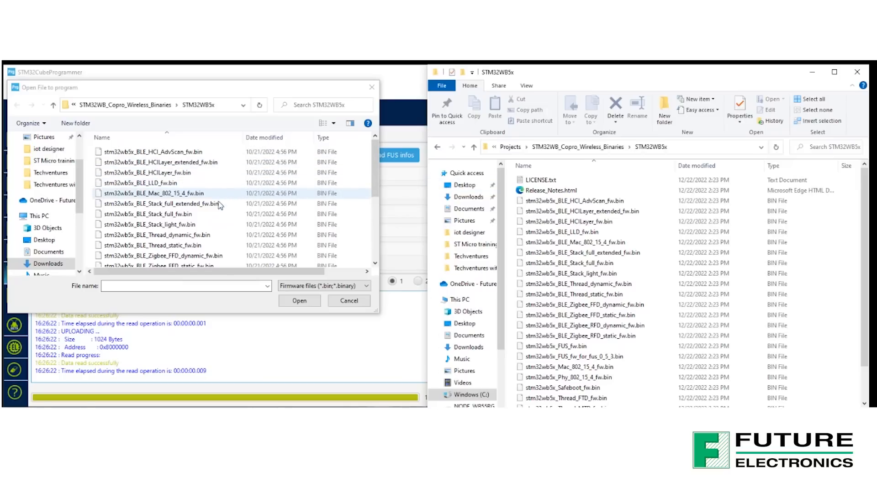
click(154, 213)
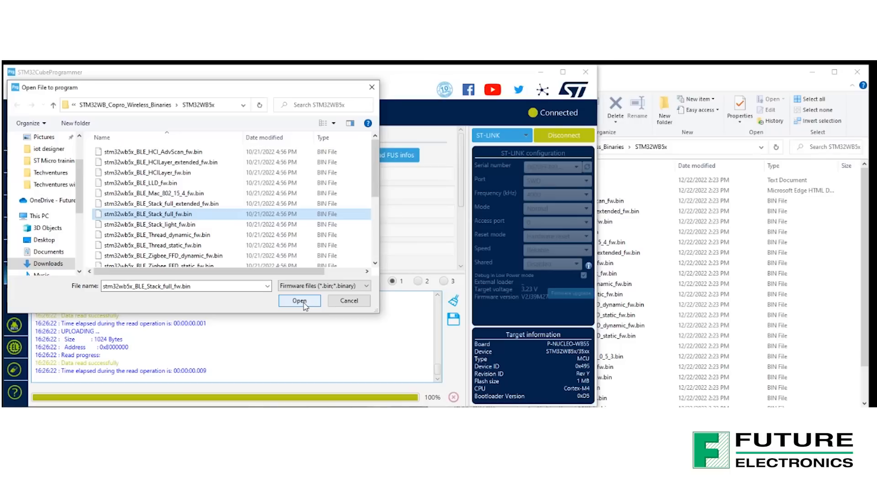
Load the full BLE stack file (STACK v1.14.0 at 0x080CE000) and pick Release_Notes.html in Explorer.
click(300, 301)
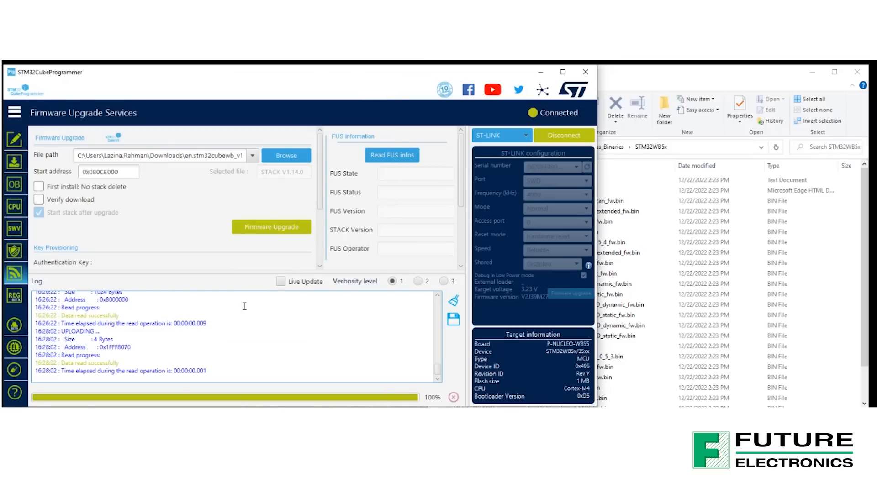
mouse_move(290, 179)
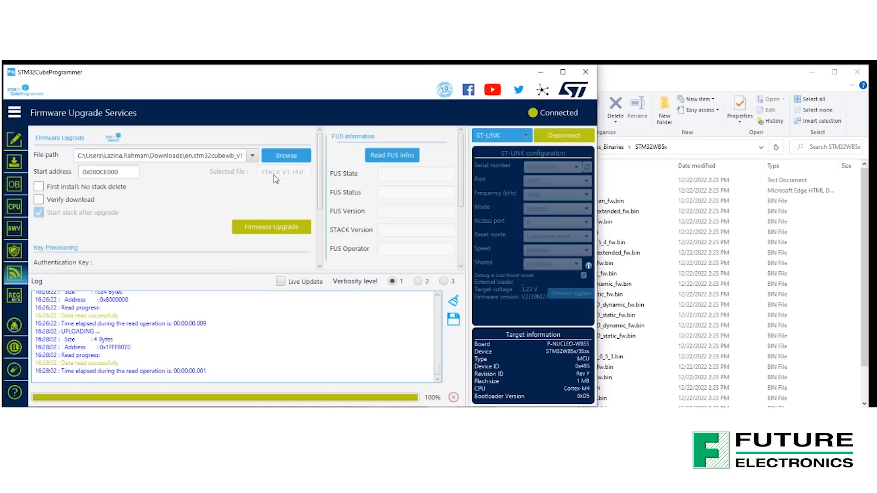
mouse_move(266, 134)
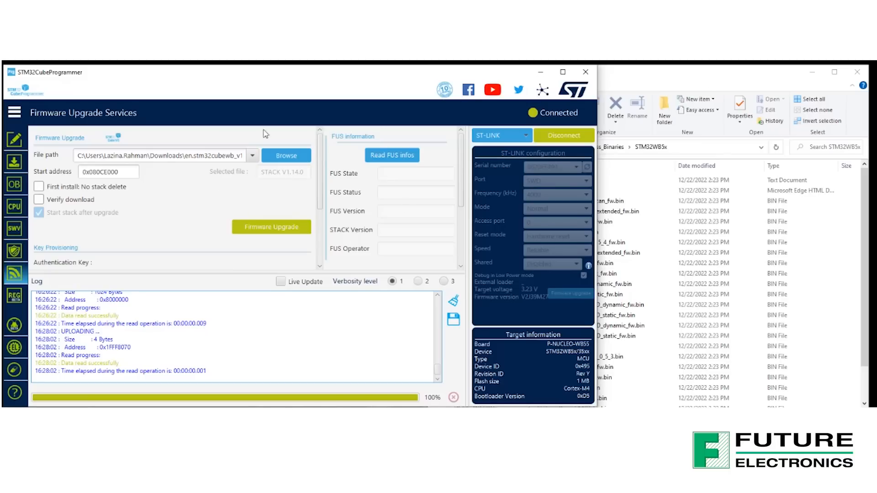
mouse_move(774, 106)
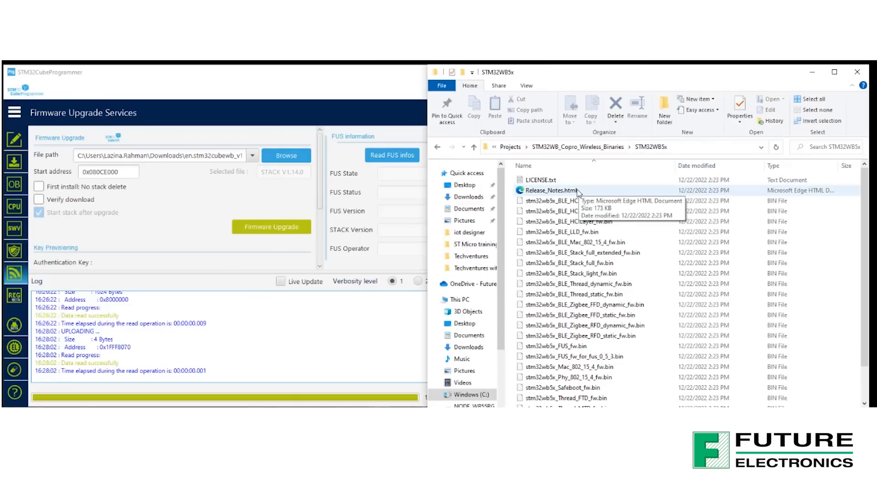
click(552, 191)
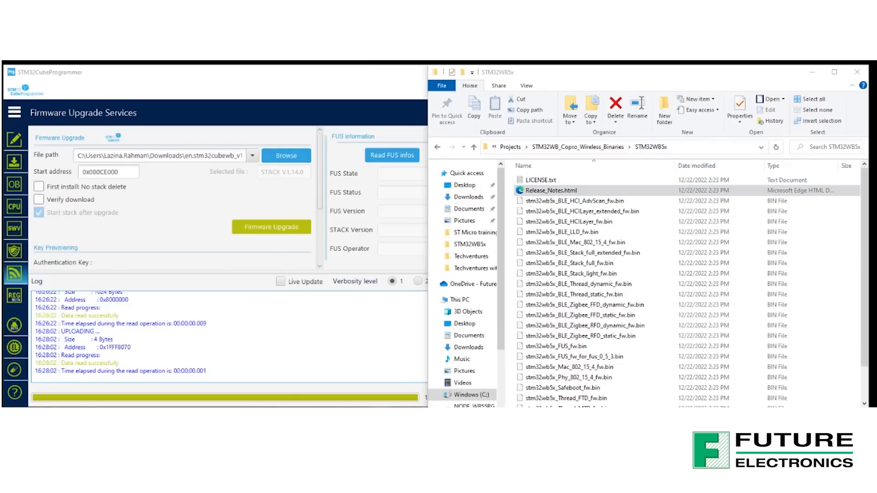
View Release_Notes.html and locate the stm32wb5x_BLE_Stack_full_fw.bin install address 0x080CE000.
double_click(550, 190)
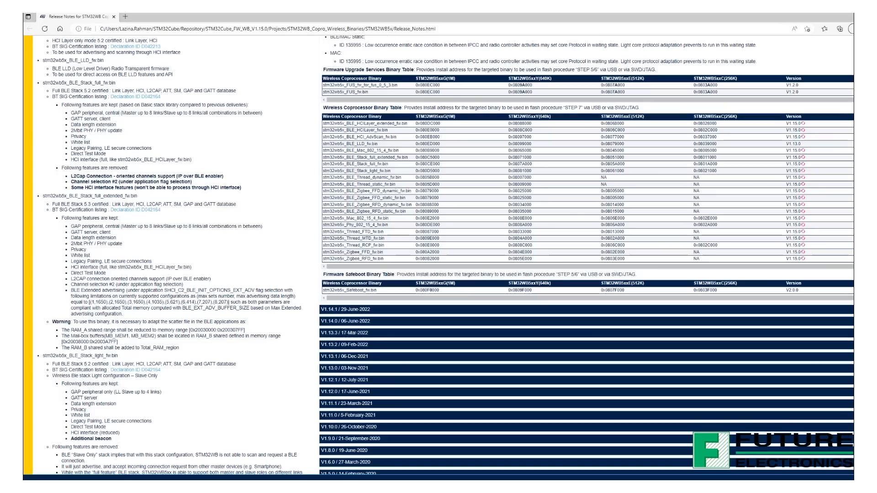
scroll(up, 3)
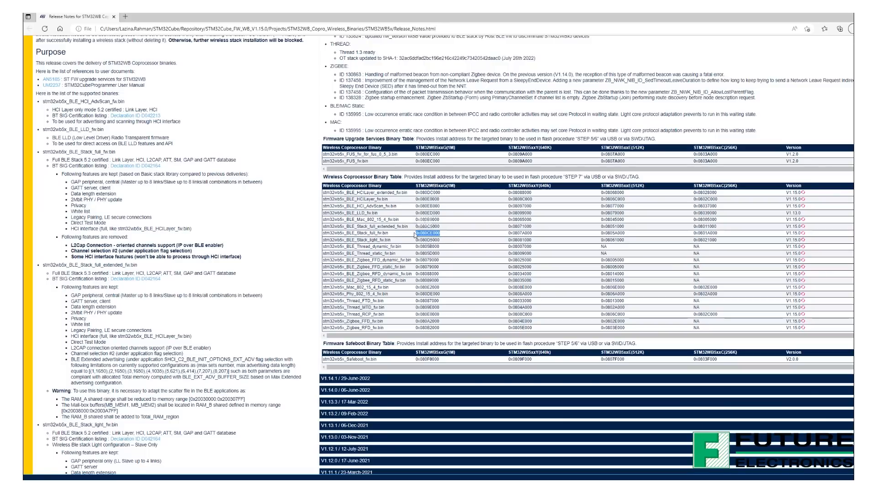
right_click(427, 233)
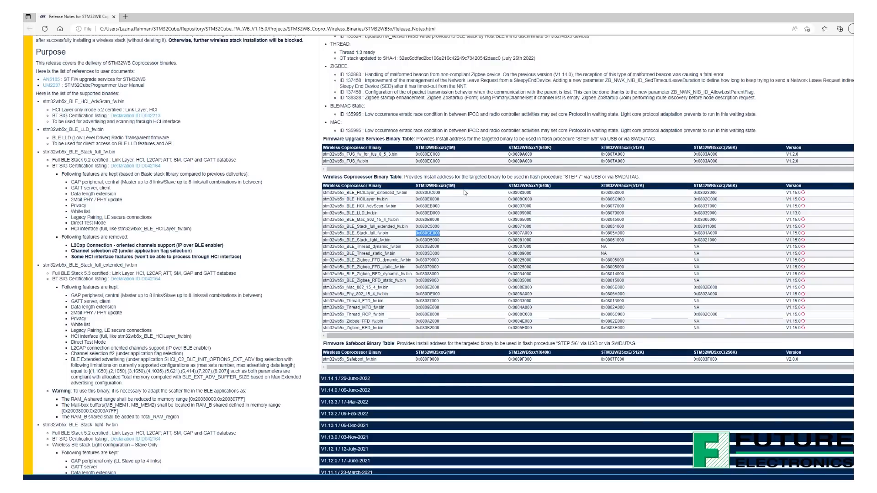
scroll(up, 3)
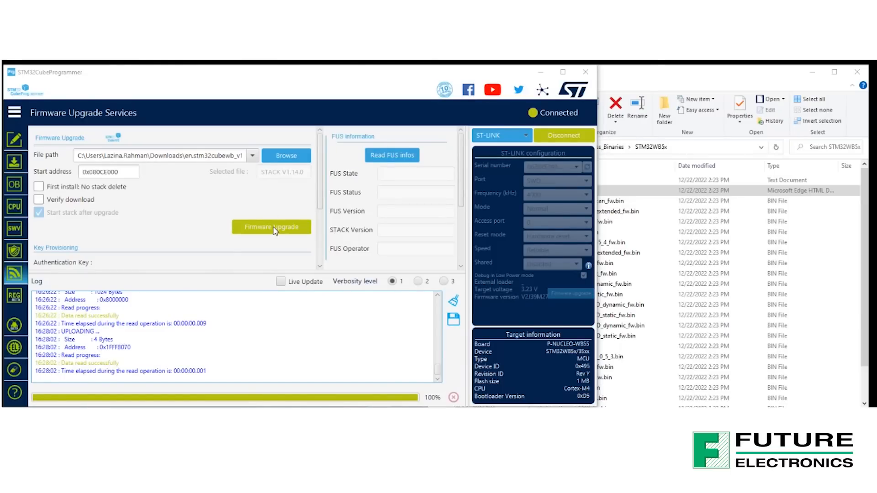
mouse_move(271, 227)
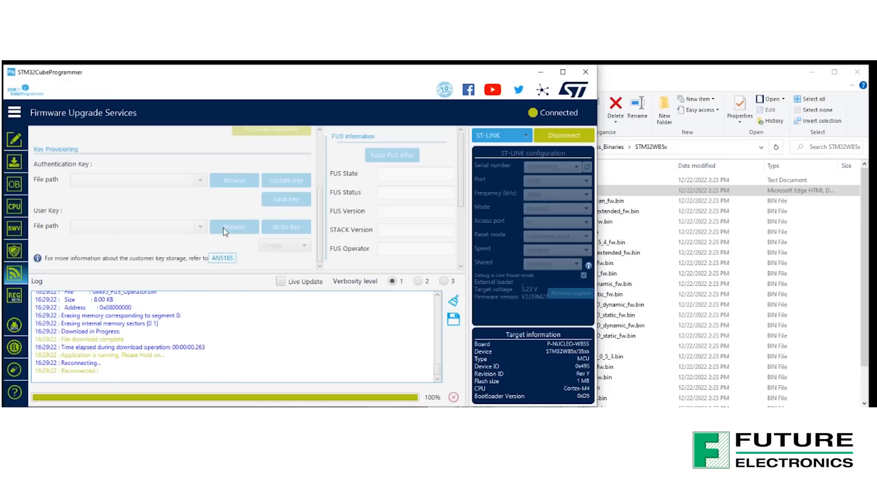
mouse_move(226, 295)
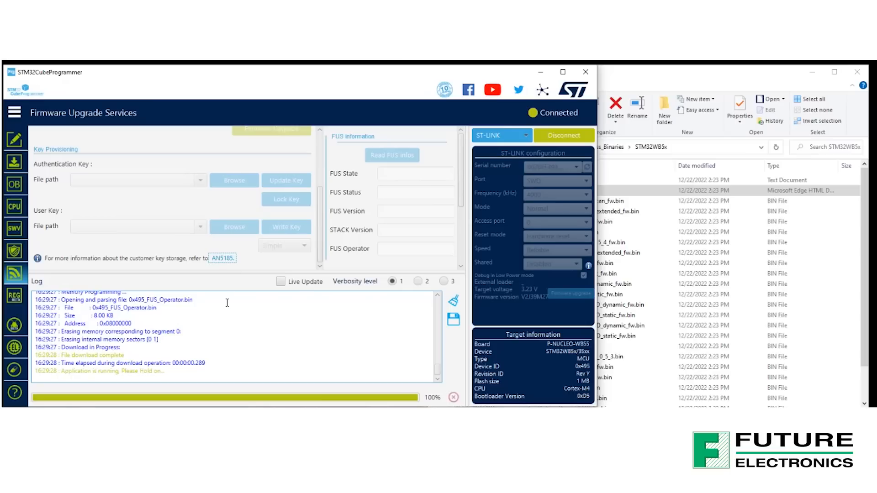
mouse_move(218, 271)
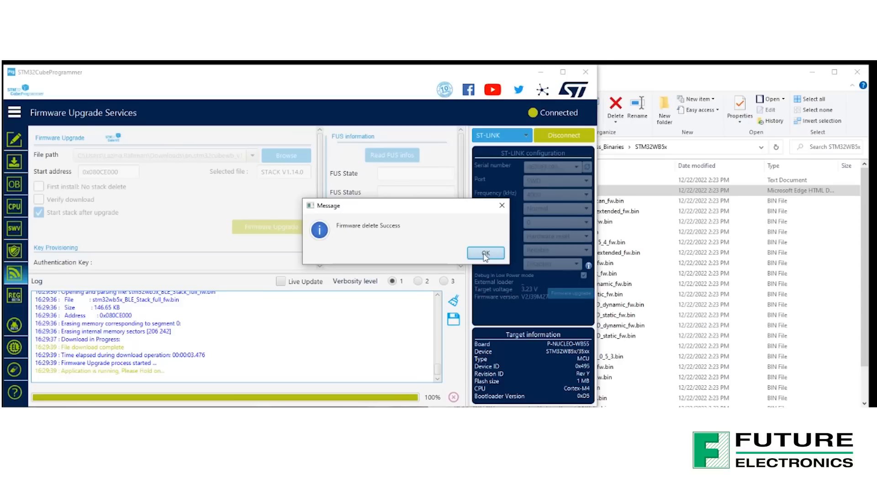
Acknowledge the firmware delete success and wait for the full BLE stack upgrade to complete.
click(485, 253)
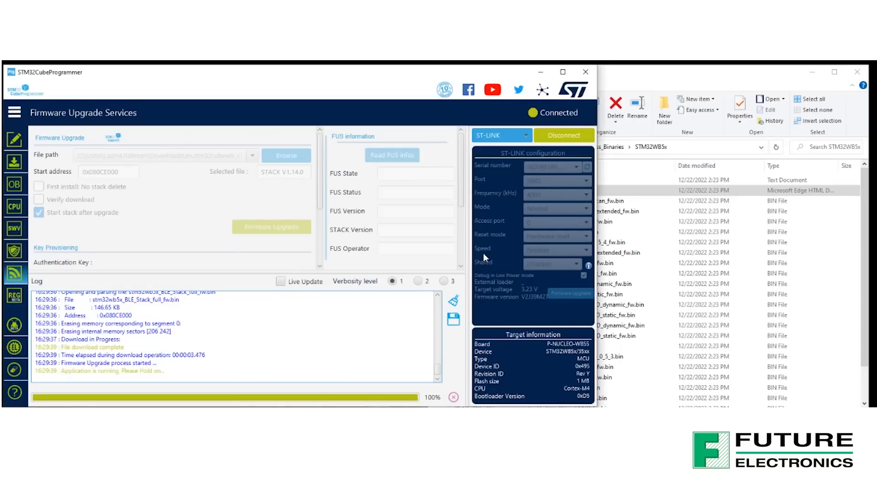
mouse_move(418, 252)
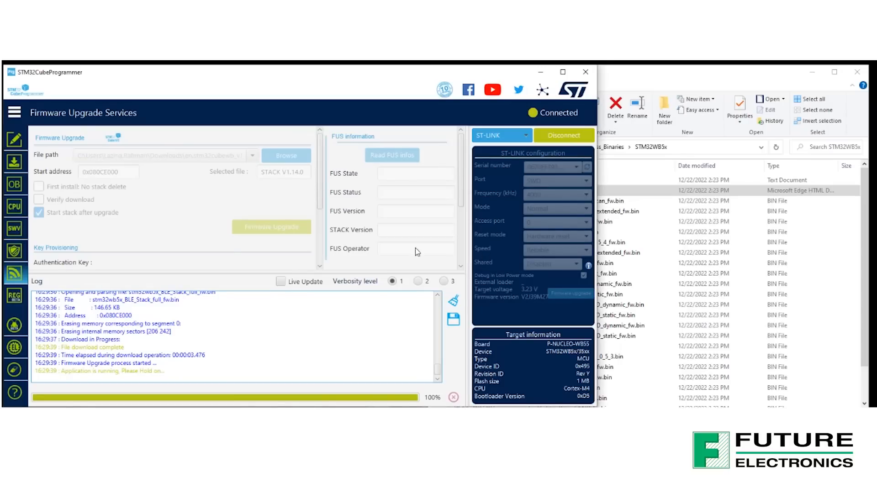
mouse_move(359, 223)
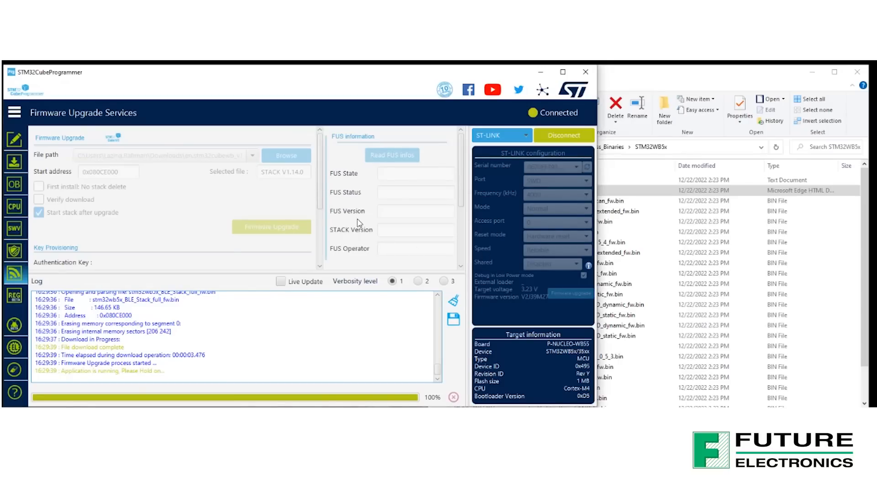
scroll(down, 3)
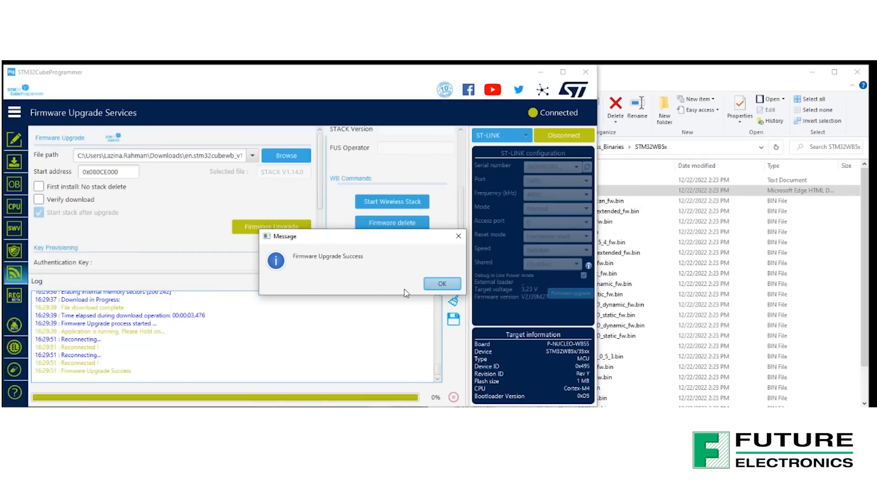
Acknowledge the upgrade success and start the wireless stack on the board.
click(442, 284)
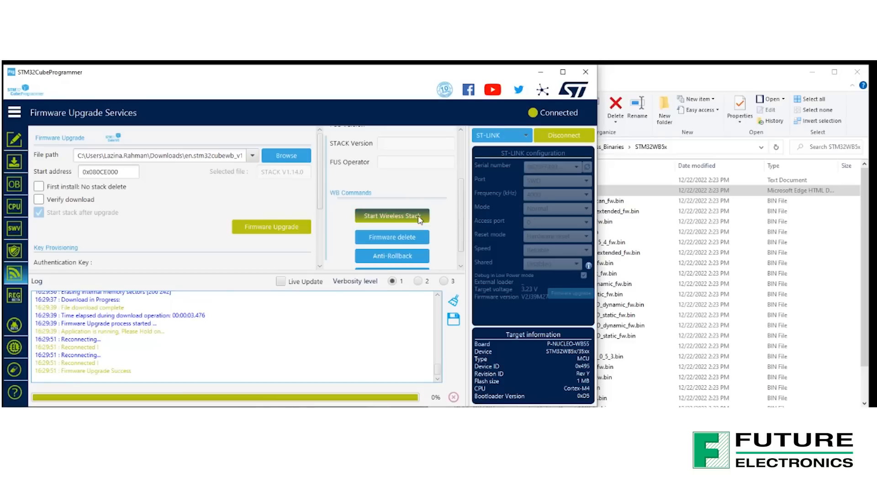
click(392, 216)
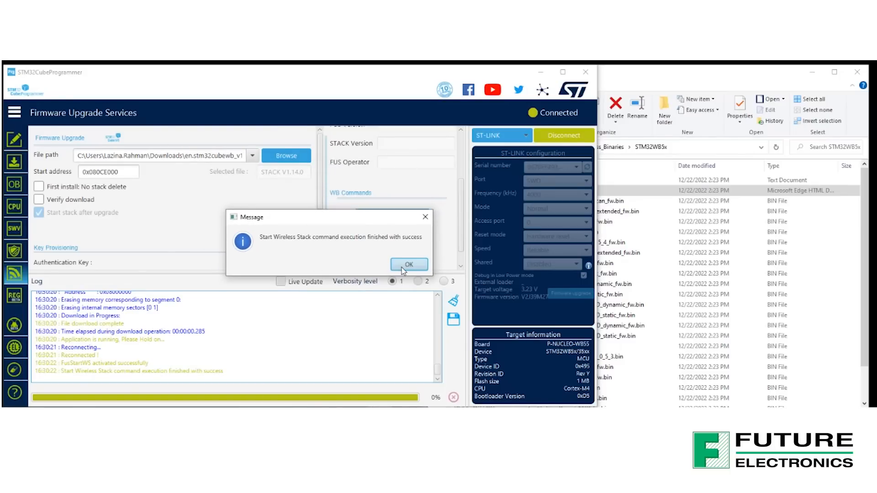
click(409, 264)
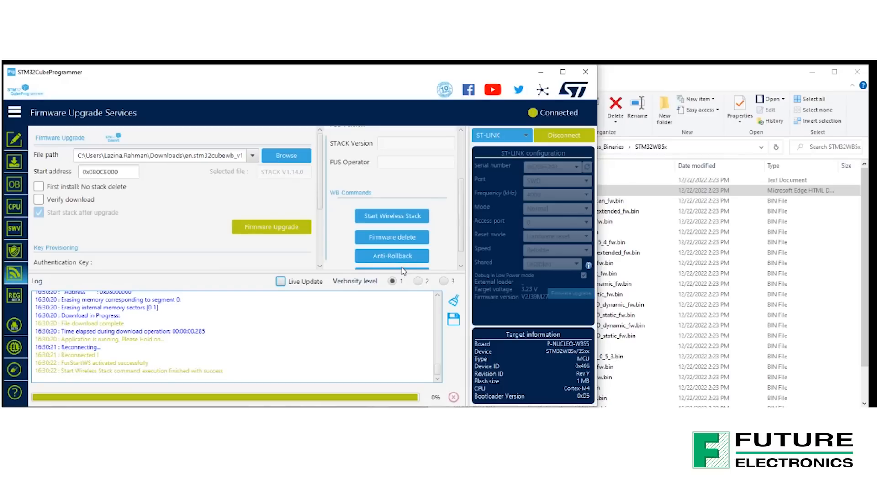
mouse_move(321, 219)
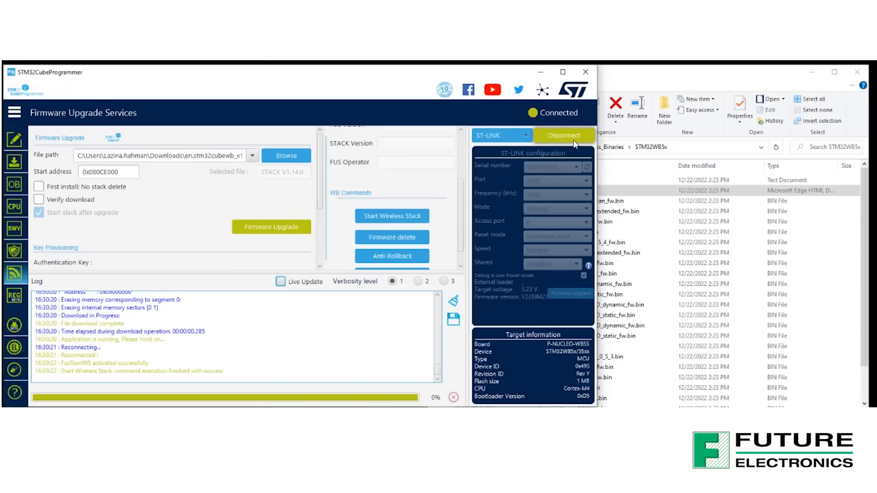
Disconnect STM32CubeProgrammer from the P-NUCLEO-WB55 board.
click(281, 281)
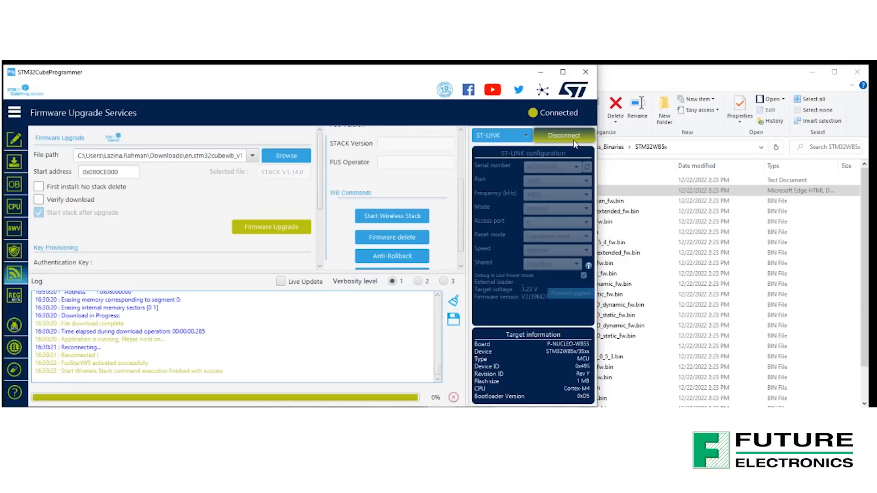
click(564, 135)
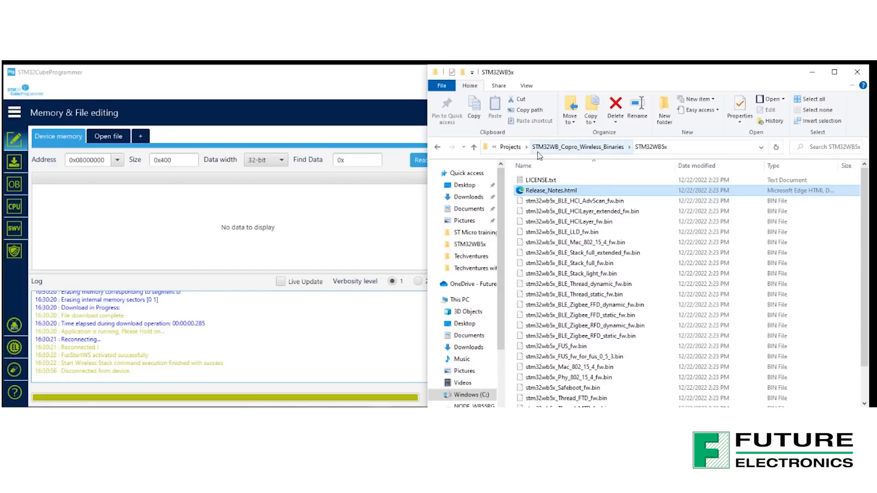
Navigate from Projects into P-NUCLEO-WB55.Nucleo > Applications > BLE.
click(509, 146)
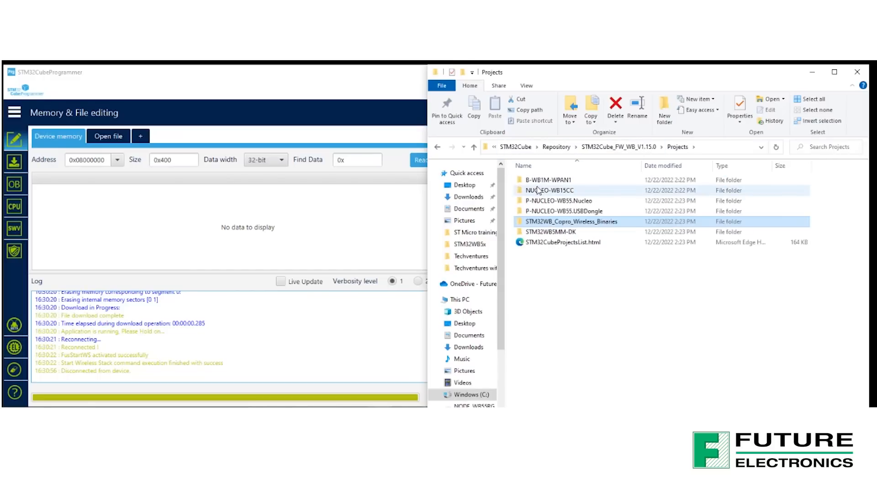
double_click(562, 200)
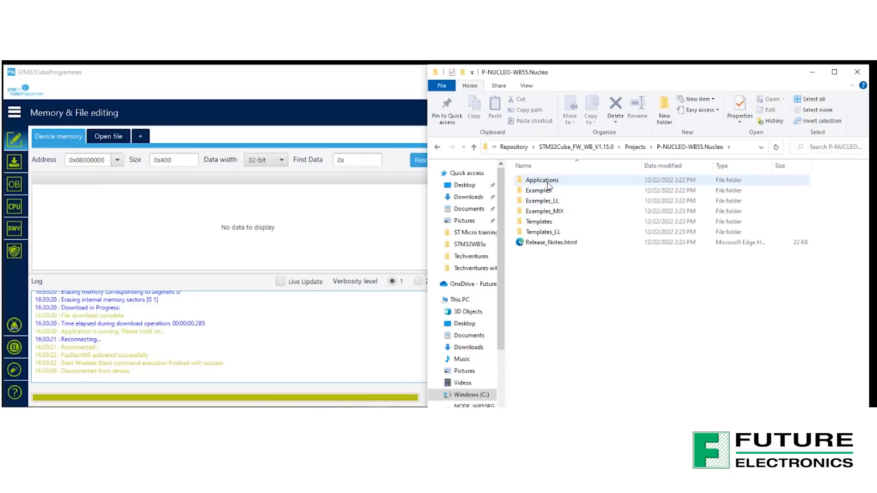
double_click(541, 180)
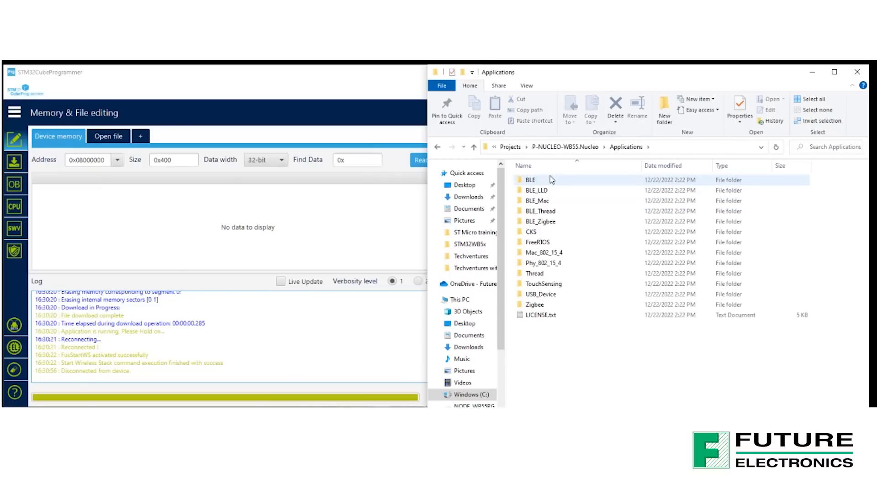
double_click(530, 180)
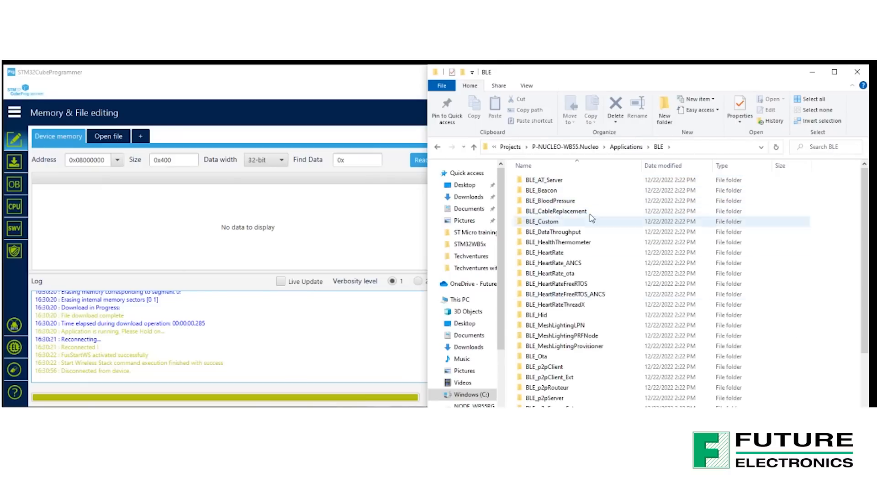
Enter BLE_HealthThermometer's STM32CubeIDE folder and select its .project file.
click(558, 242)
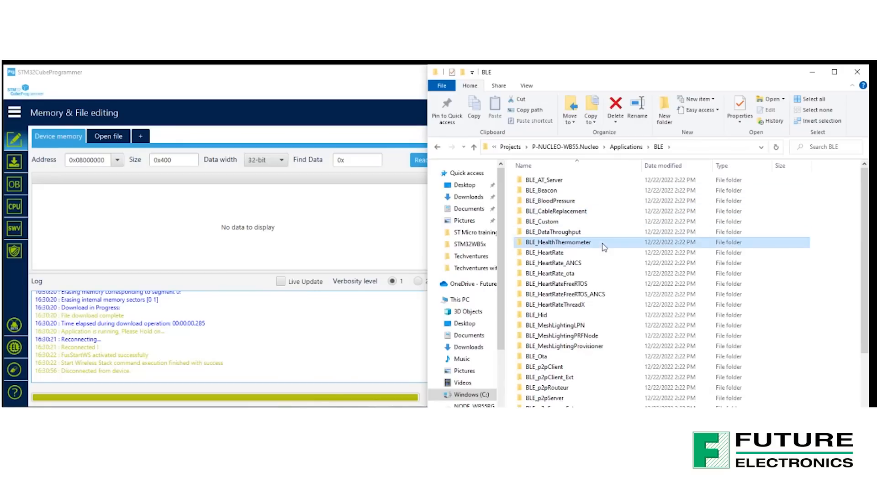
double_click(557, 242)
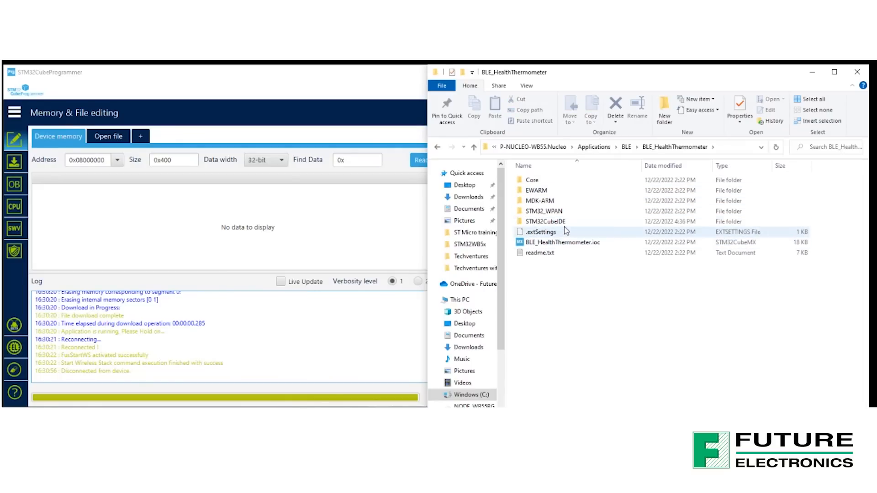
double_click(543, 211)
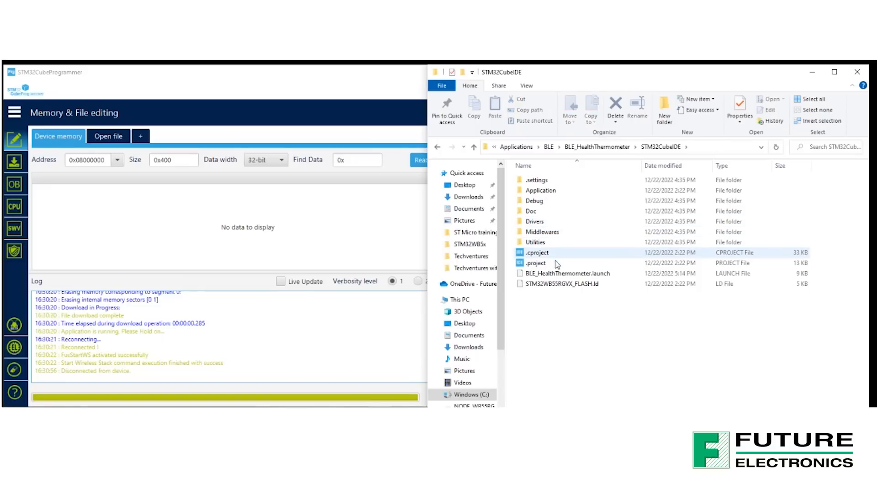
click(536, 263)
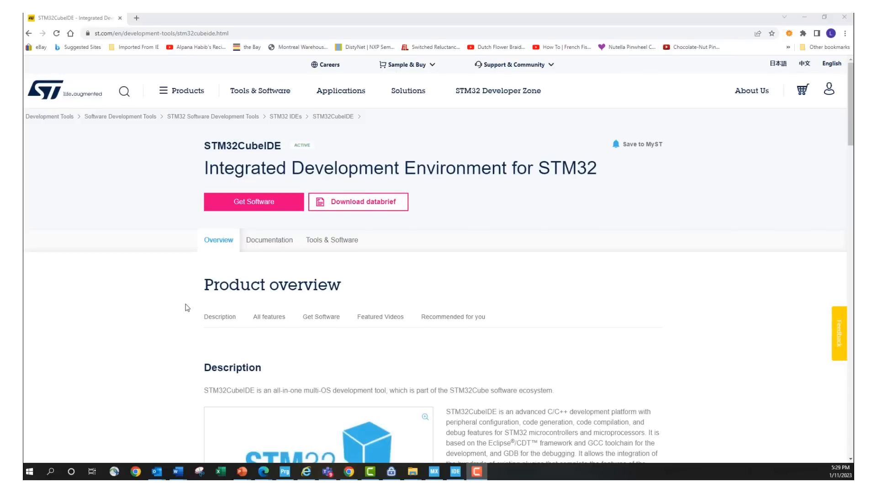
scroll(down, 3)
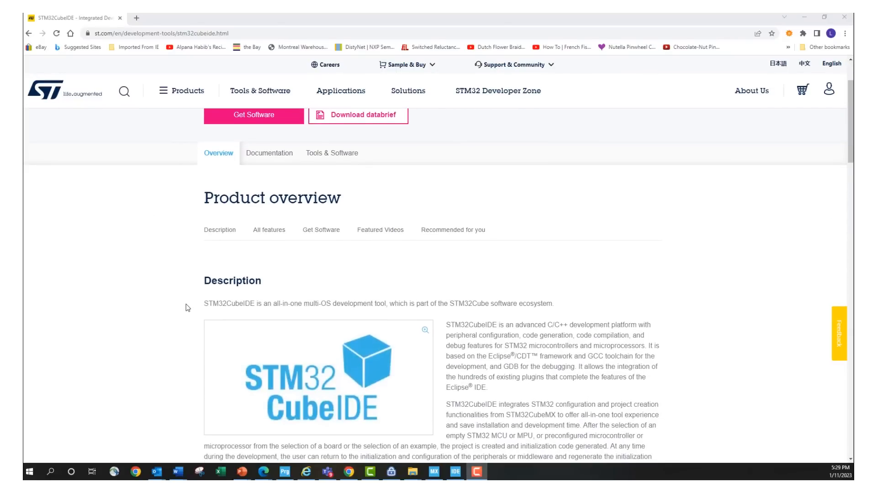
scroll(down, 3)
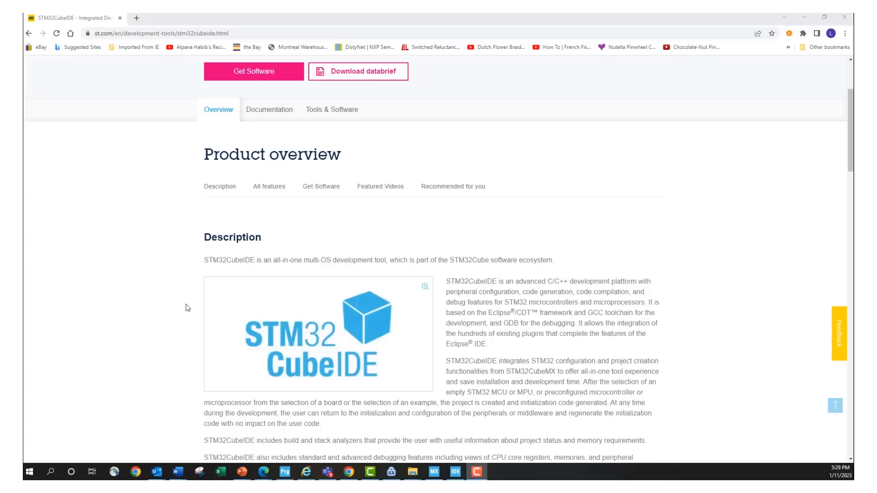
scroll(down, 3)
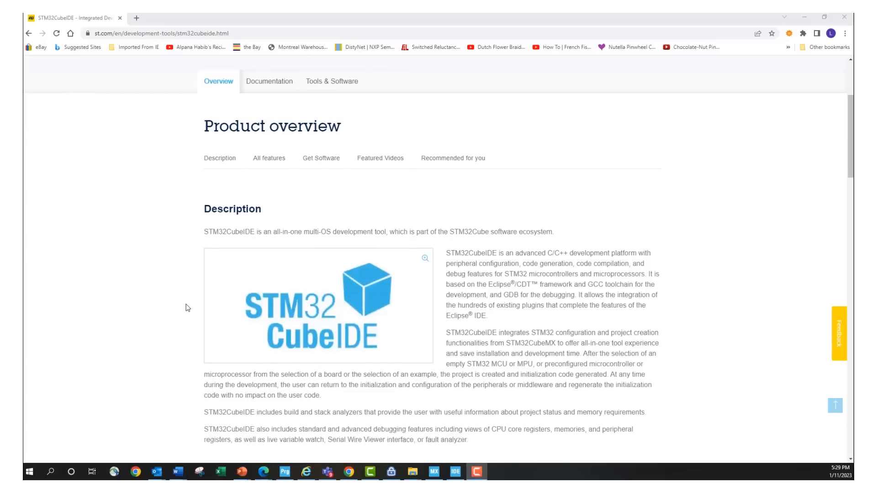
scroll(down, 3)
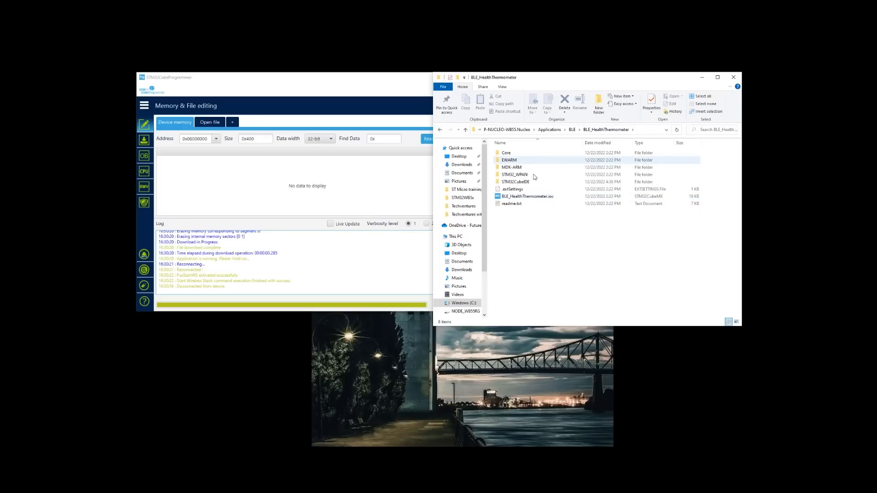
Enter the STM32CubeIDE folder and select the BLE_HealthThermometer .project file to launch the IDE.
click(515, 181)
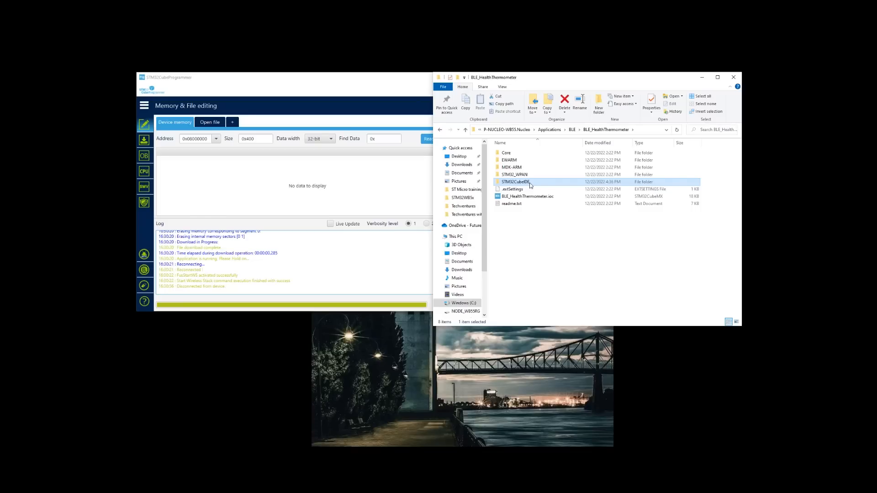
double_click(515, 181)
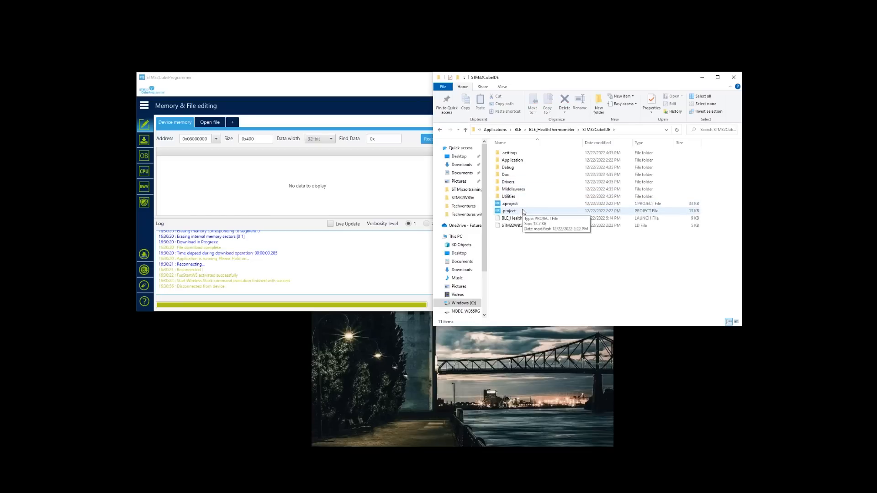
click(509, 211)
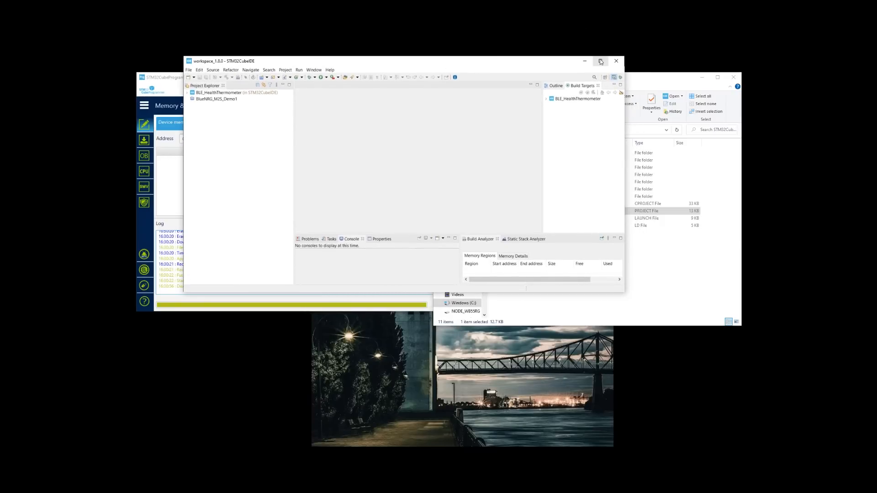
Maximize STM32CubeIDE, expand BLE_HealthThermometer and build it with 0 errors, 0 warnings.
click(600, 60)
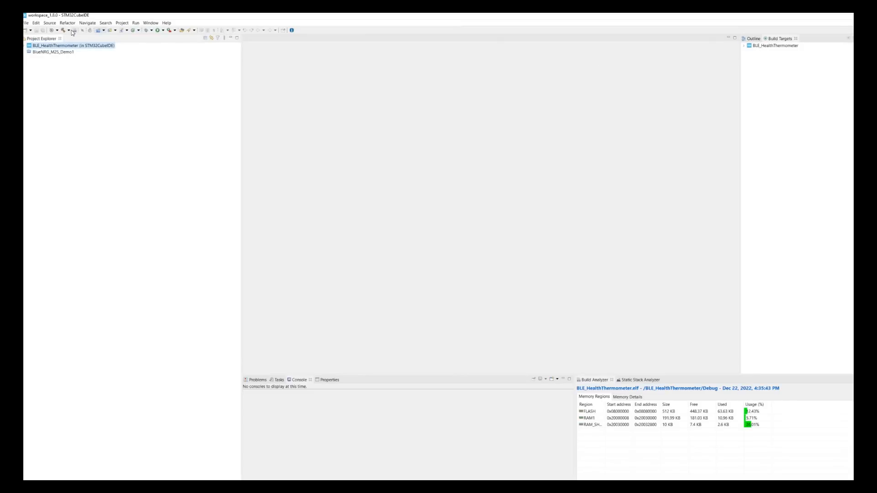
mouse_move(773, 19)
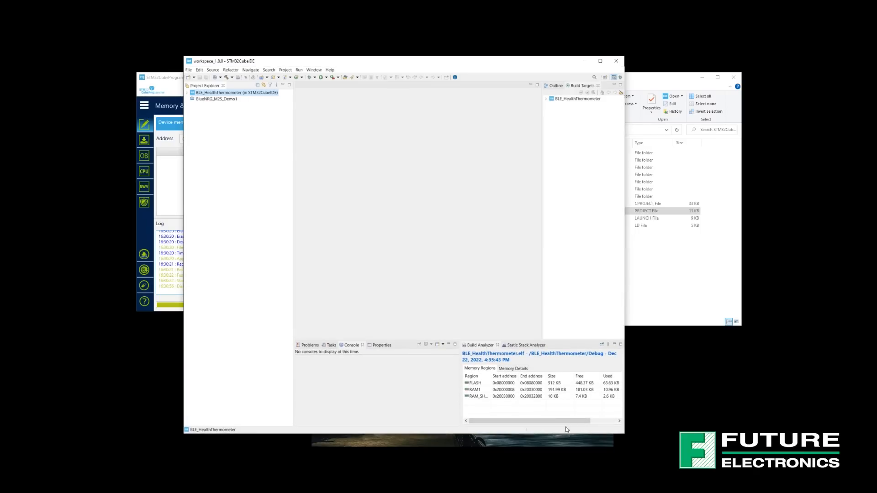
mouse_move(260, 85)
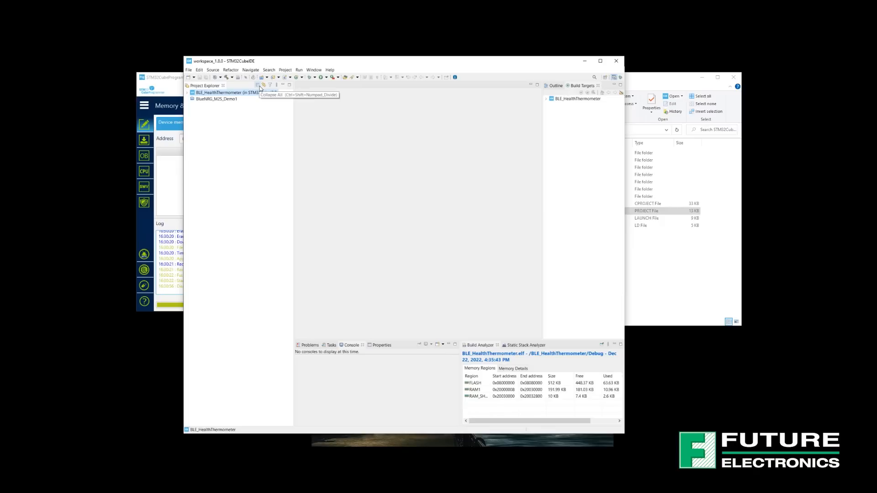
click(193, 93)
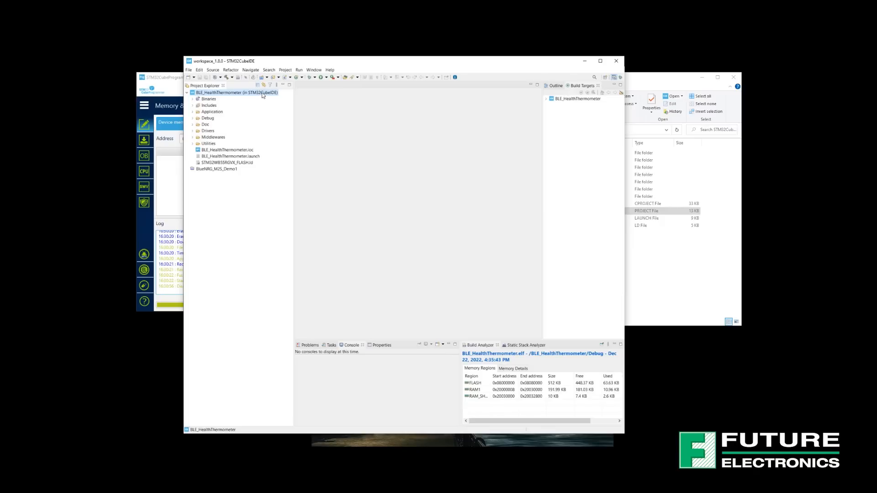
mouse_move(245, 78)
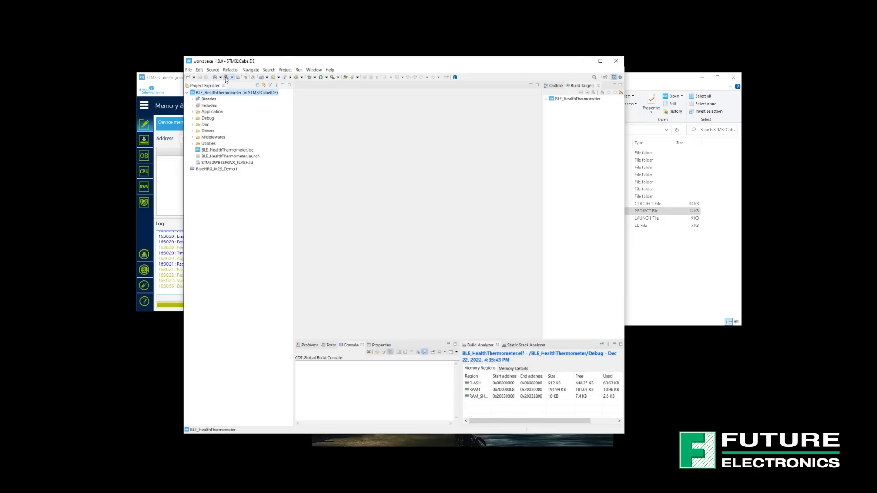
click(226, 76)
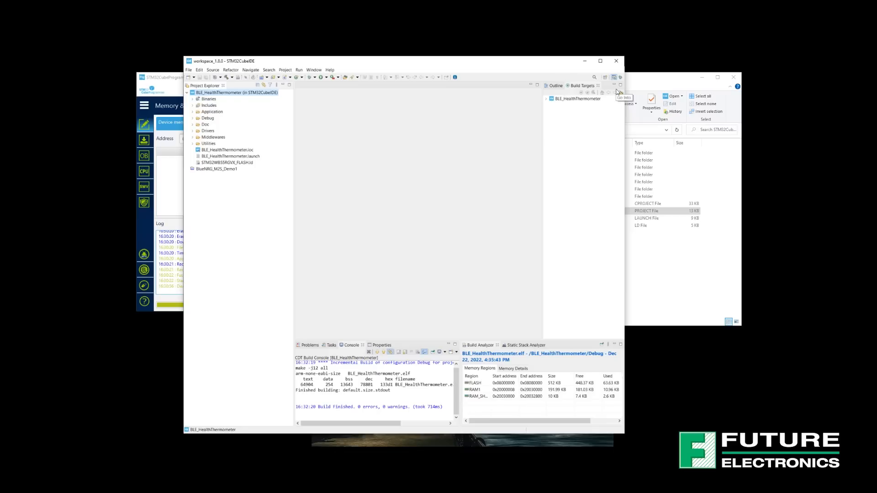
mouse_move(572, 100)
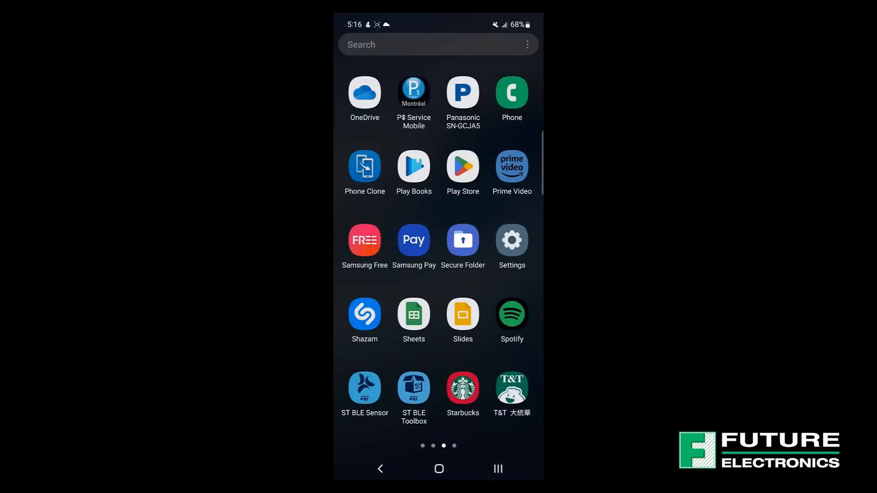
Launch ST BLE ToolBox, scan devices and show the Advertisement/Connect options for HTSTM.
click(413, 387)
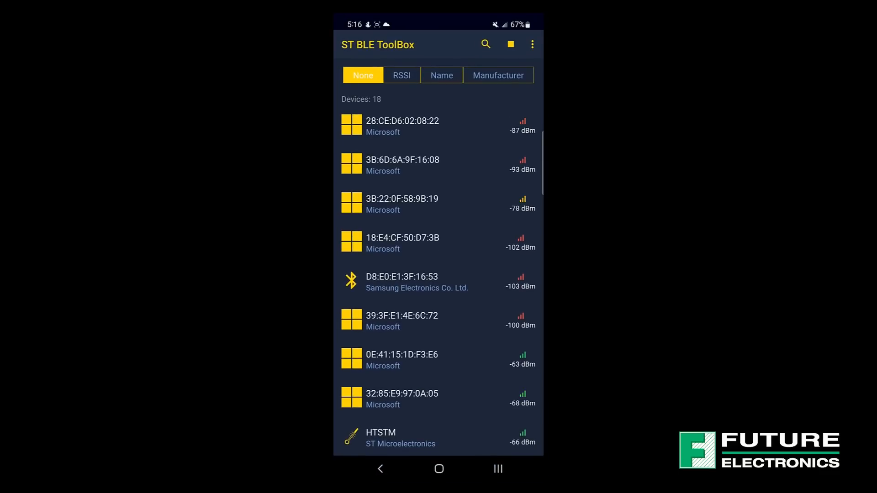
scroll(down, 3)
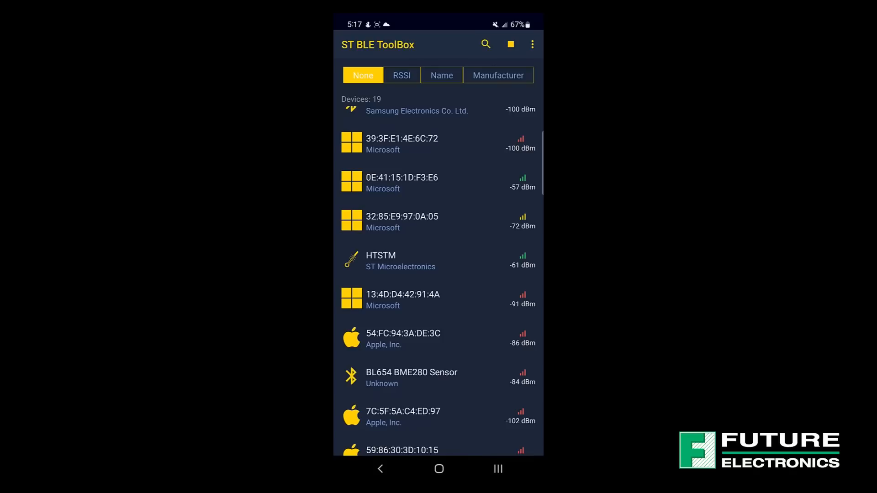
click(400, 260)
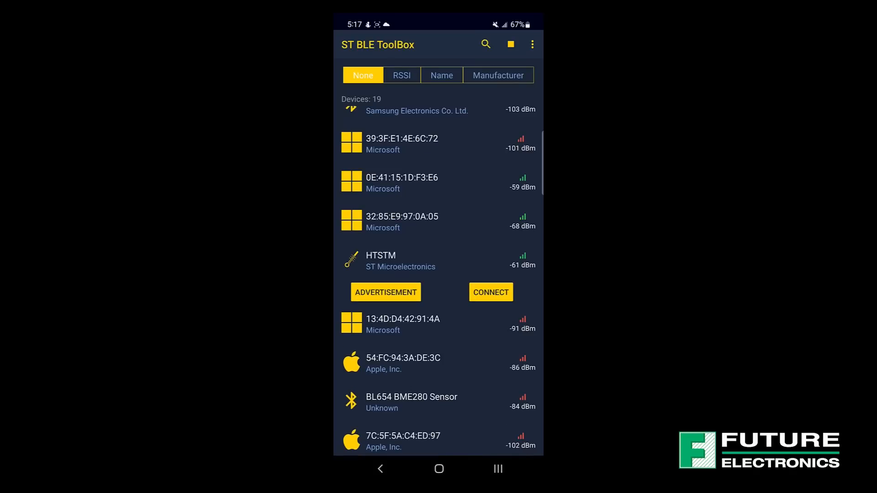
click(489, 292)
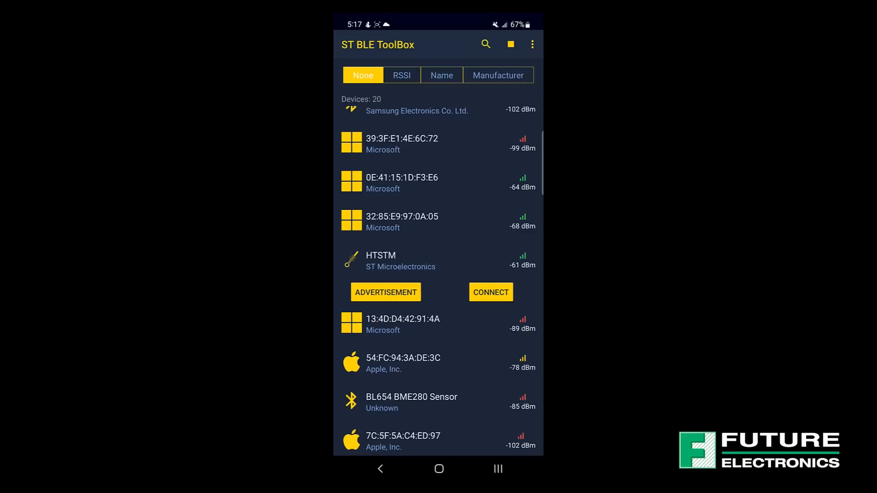
Connect to HTSTM and view its Health Thermometer and Generic Access services.
click(490, 292)
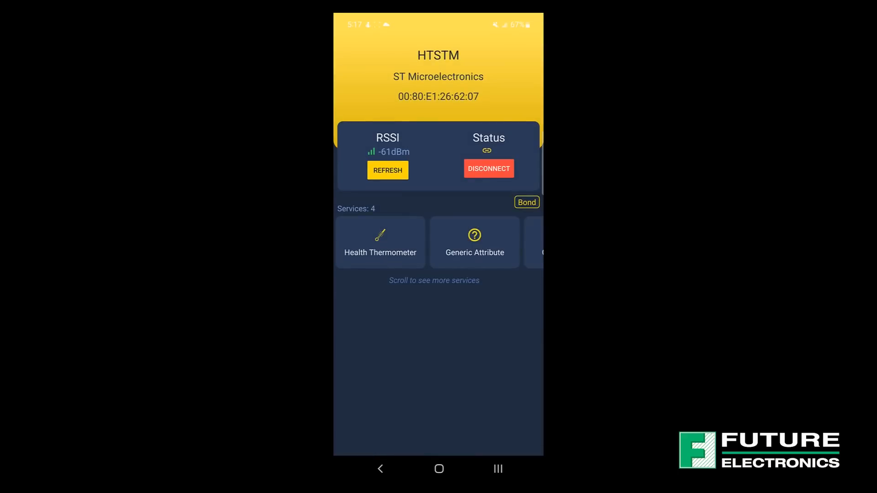
click(380, 241)
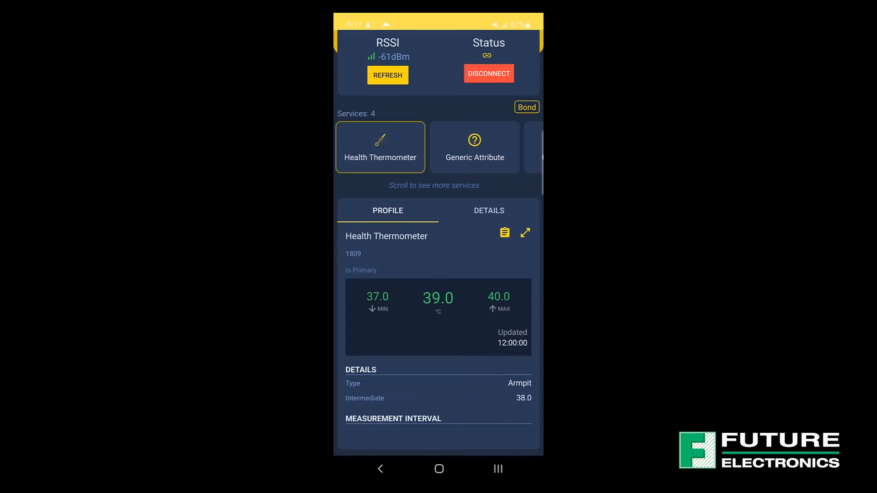
click(474, 146)
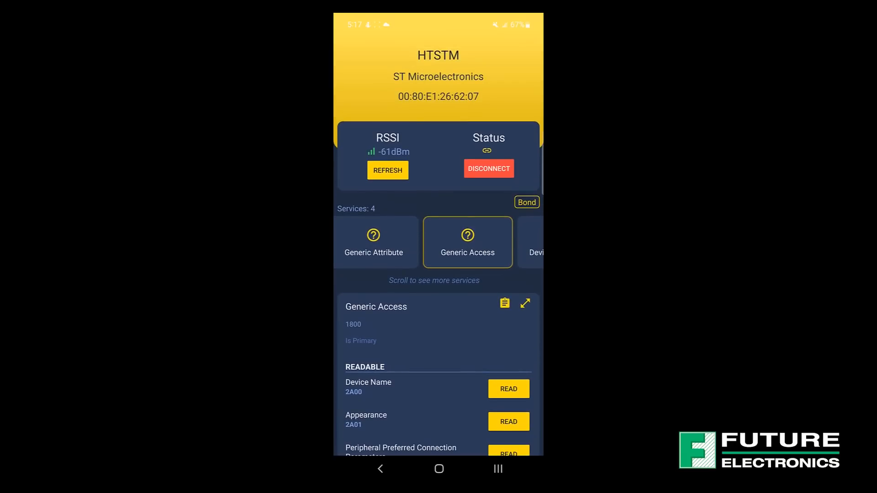
View the Device Information service showing manufacturer STM.
click(495, 241)
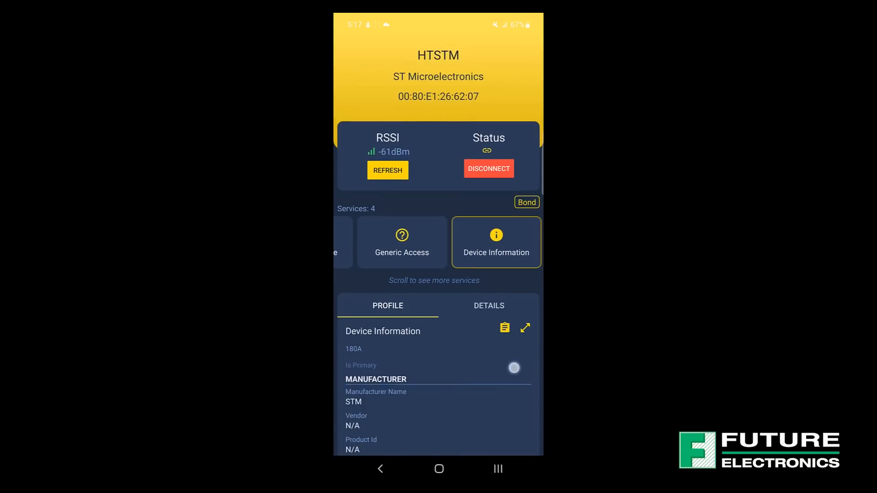
click(513, 369)
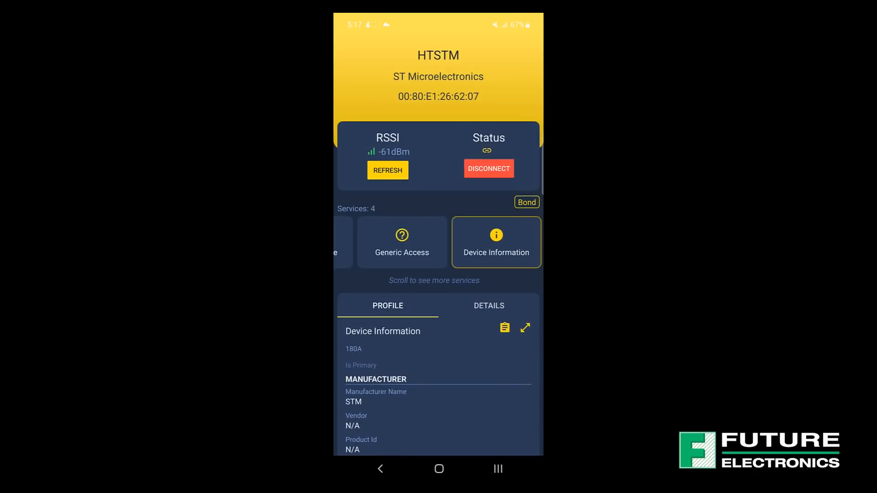
scroll(left, 3)
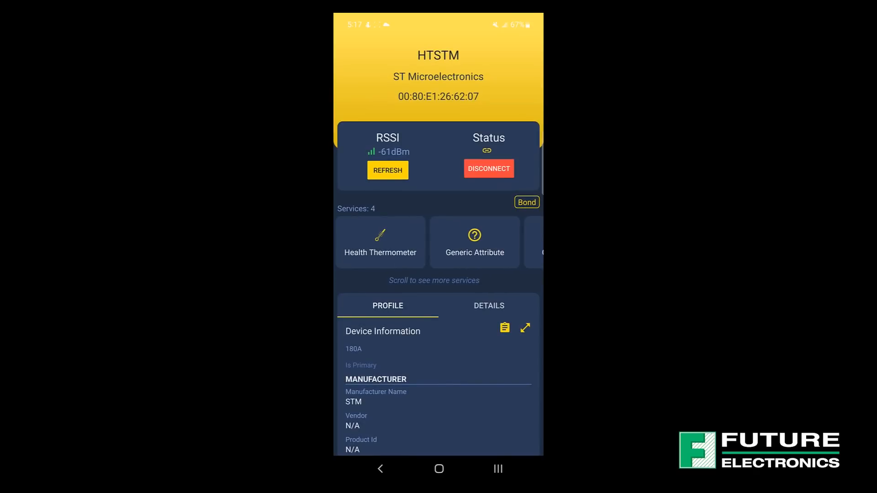